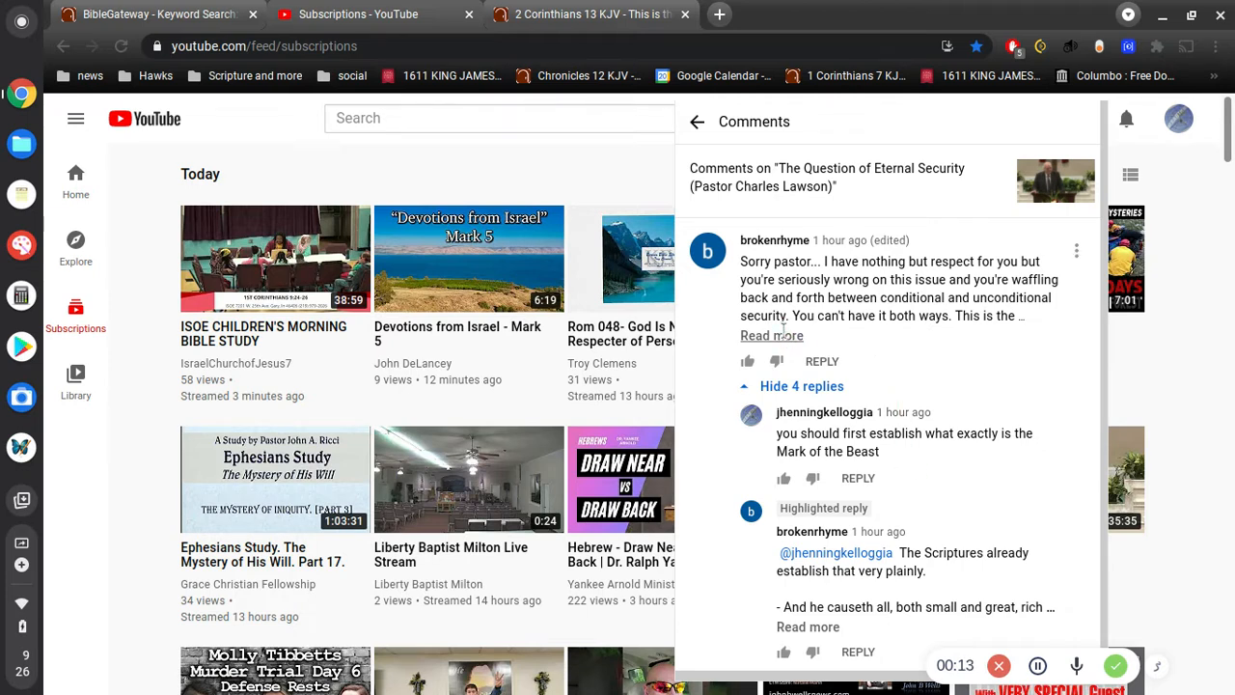
# Expand the first comment on 'The Question of Eternal Security' and scroll to its replies
pyautogui.click(771, 335)
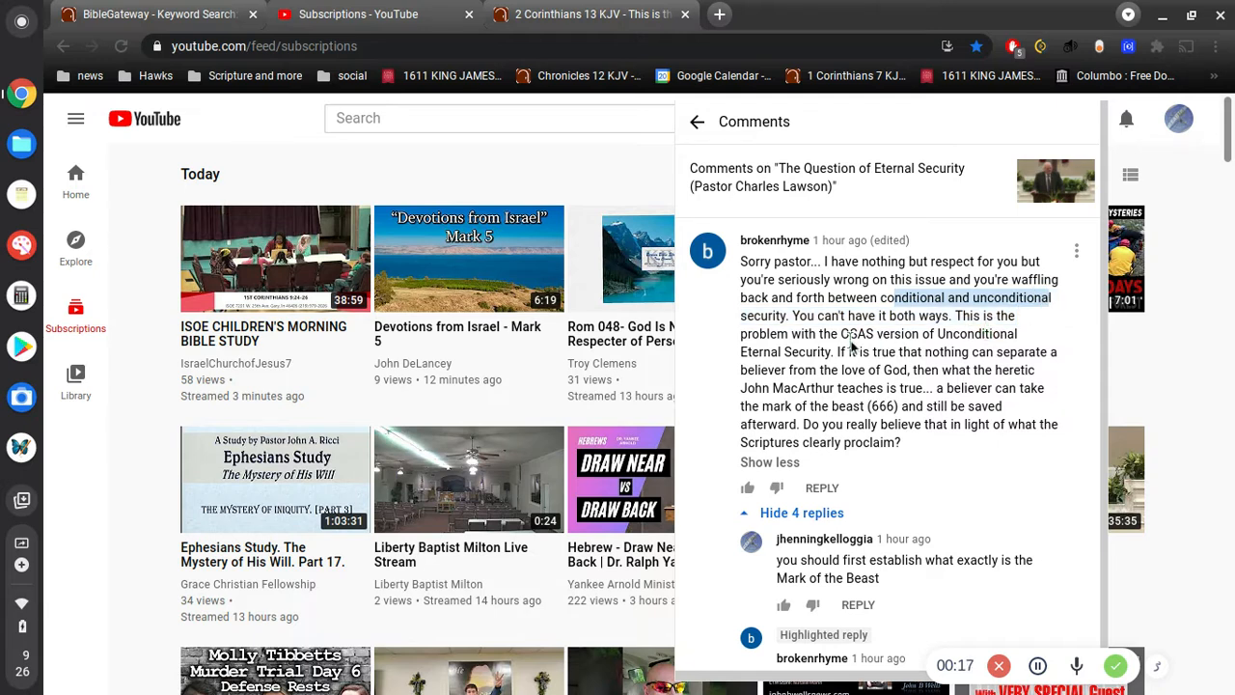
pyautogui.moveTo(878, 330)
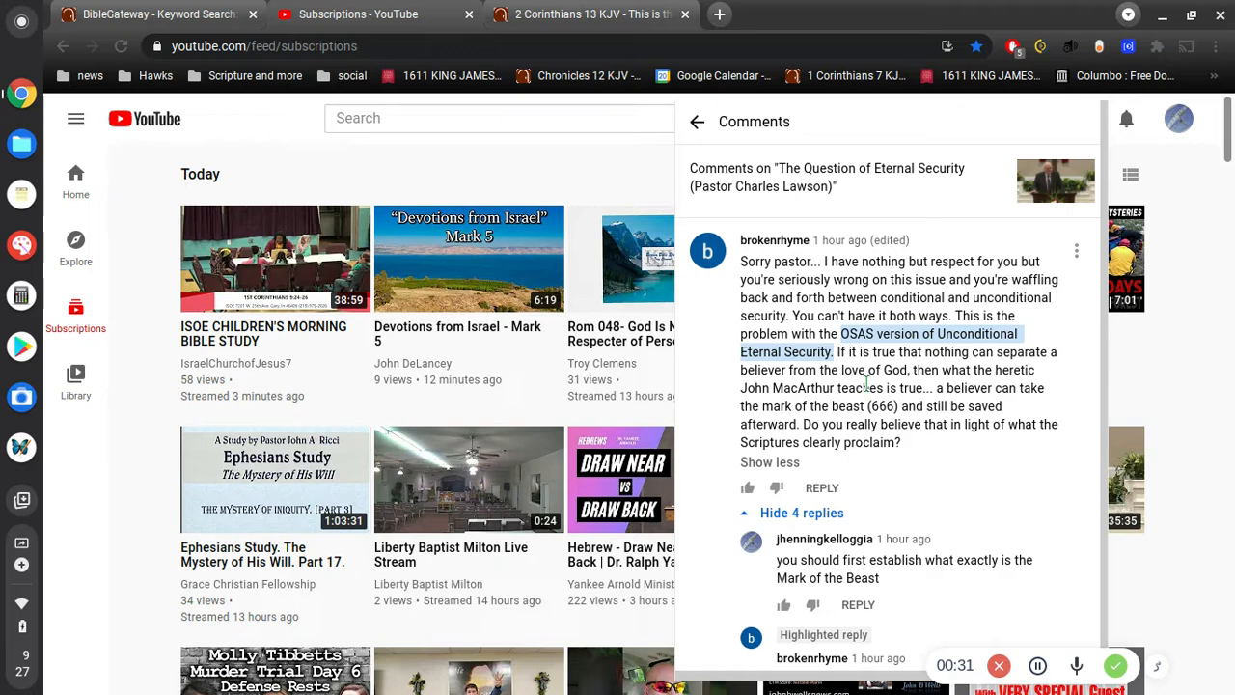
pyautogui.moveTo(887, 379)
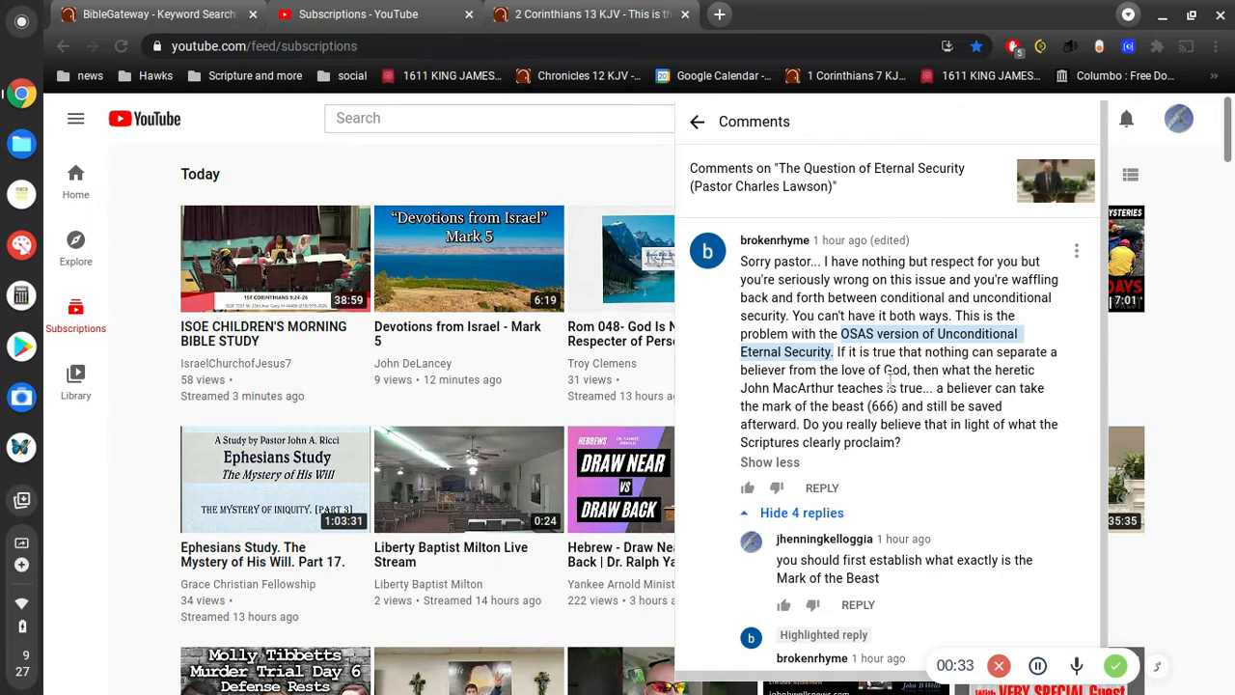
pyautogui.moveTo(962, 374)
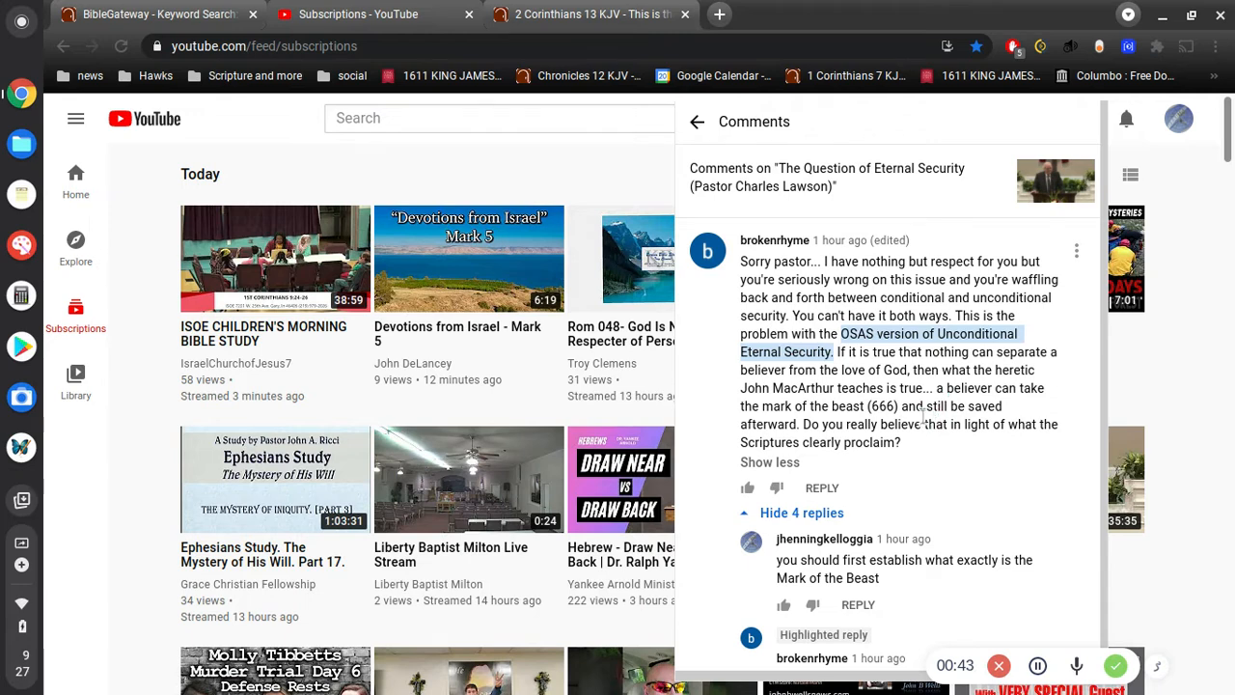
pyautogui.moveTo(924, 417)
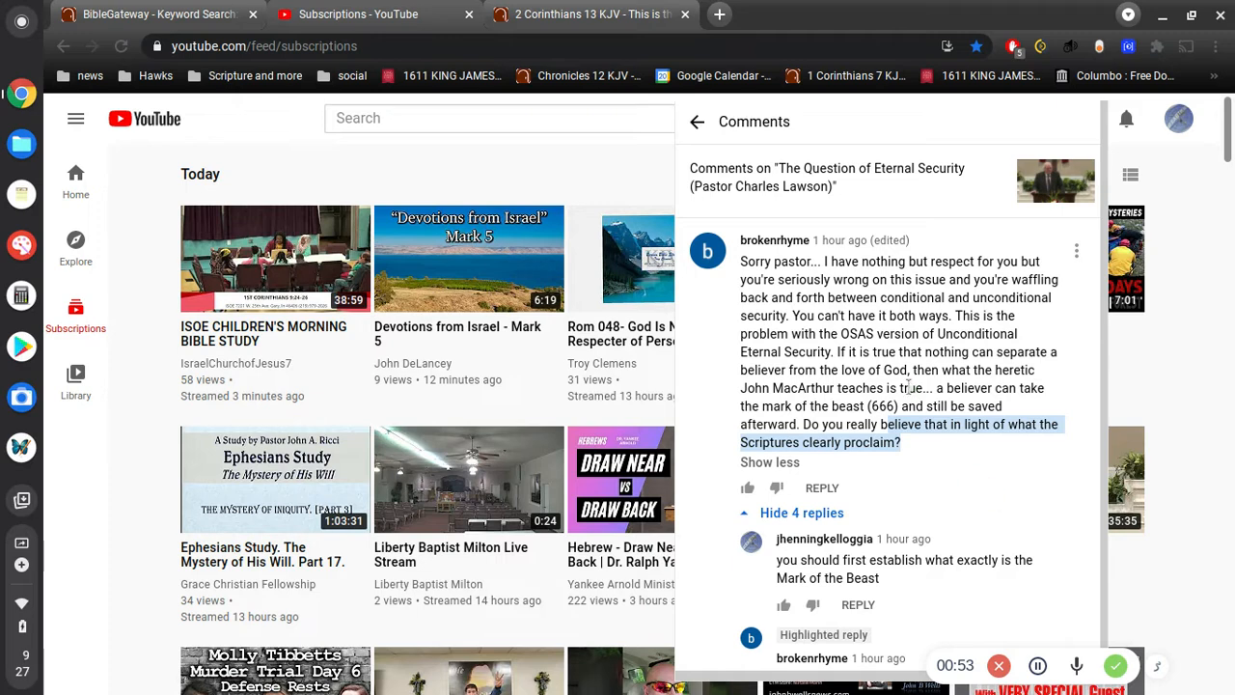
pyautogui.scroll(-3)
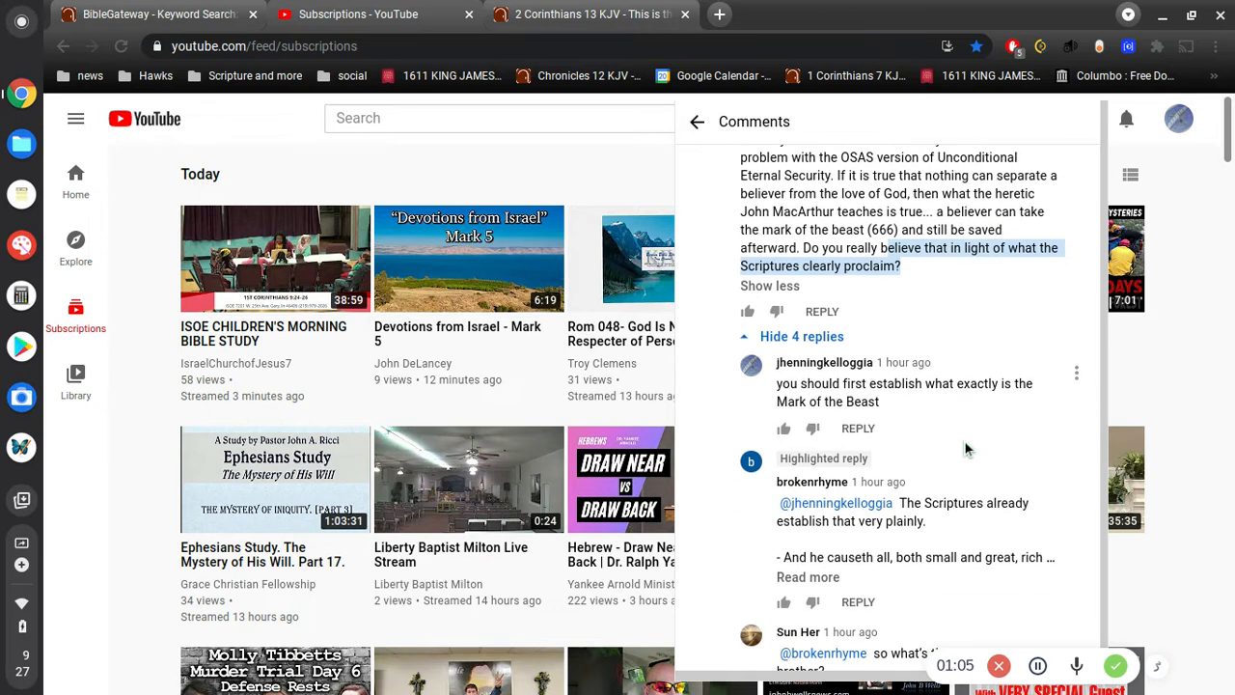
pyautogui.scroll(-3)
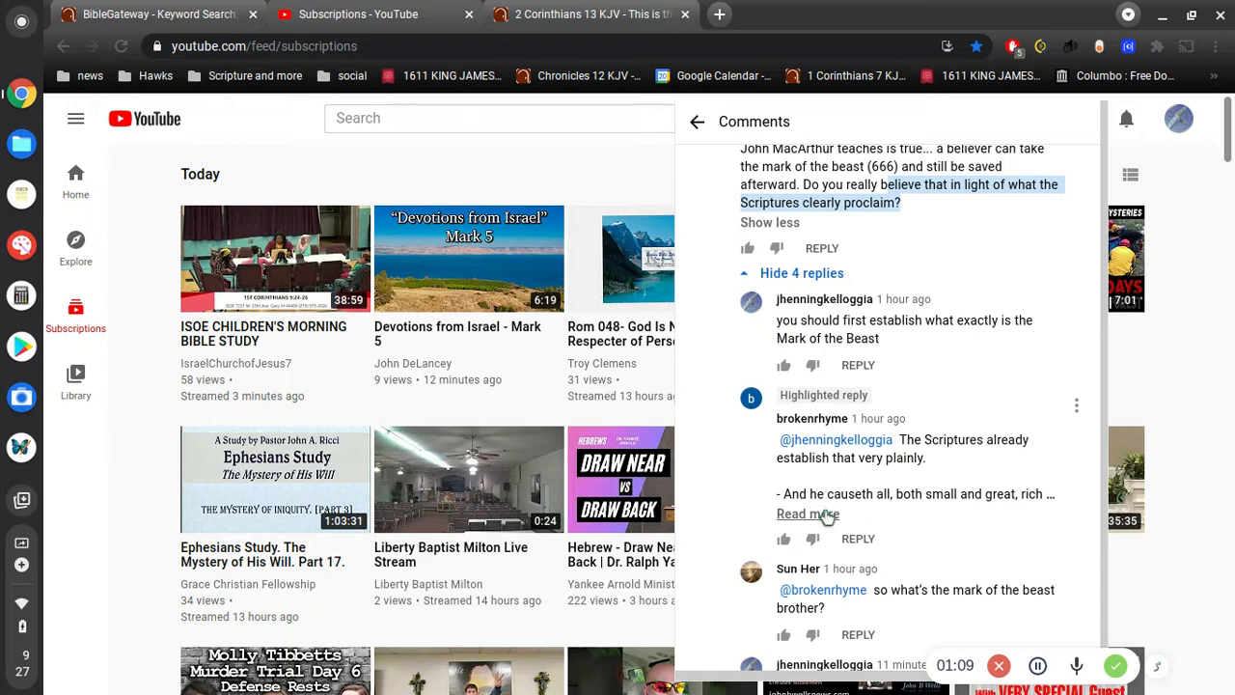
pyautogui.click(807, 513)
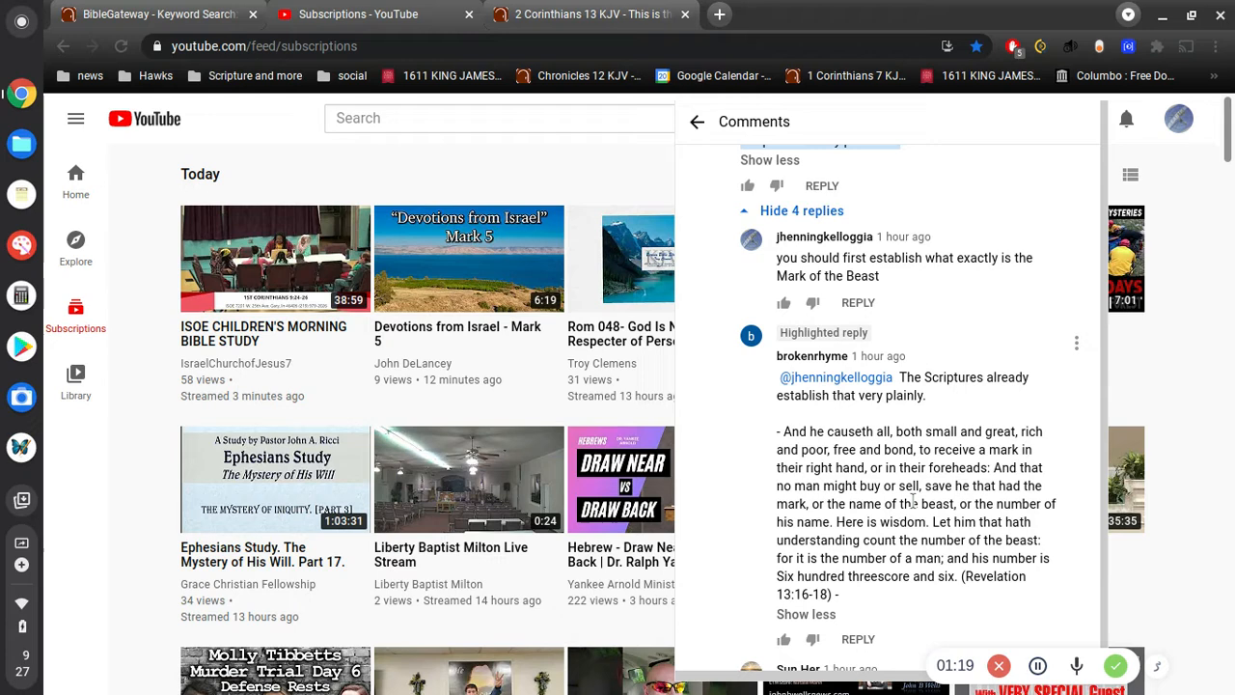
pyautogui.moveTo(922, 498)
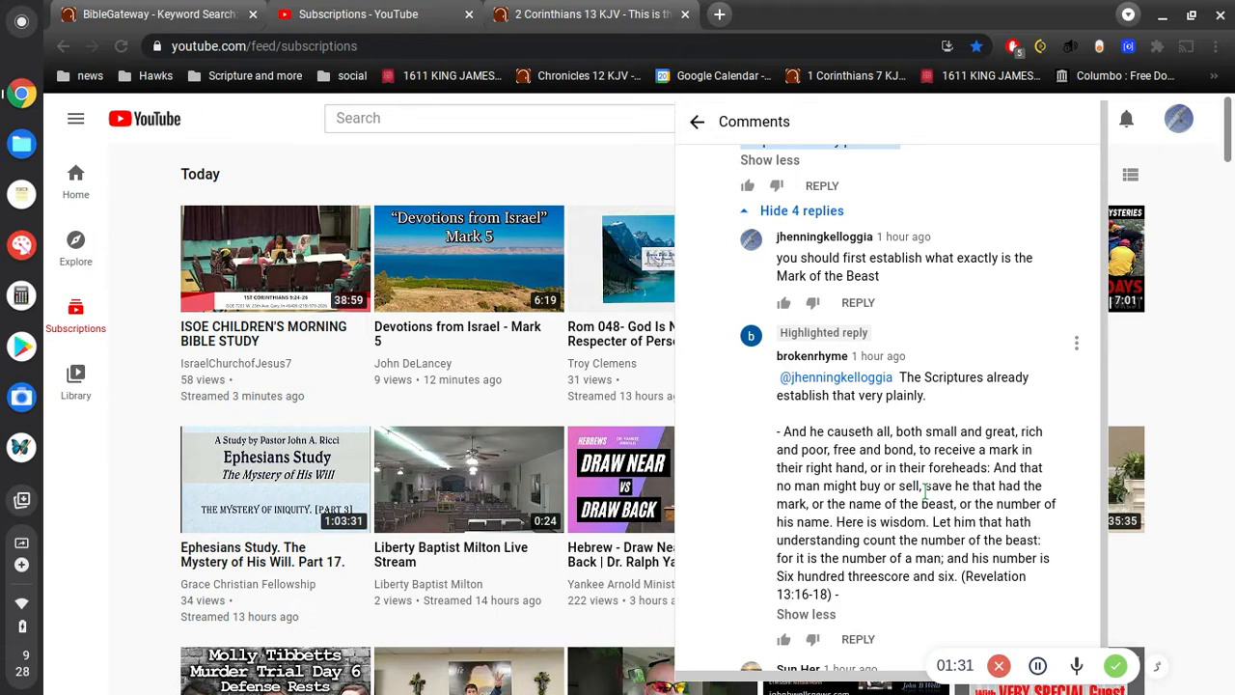
pyautogui.moveTo(953, 273)
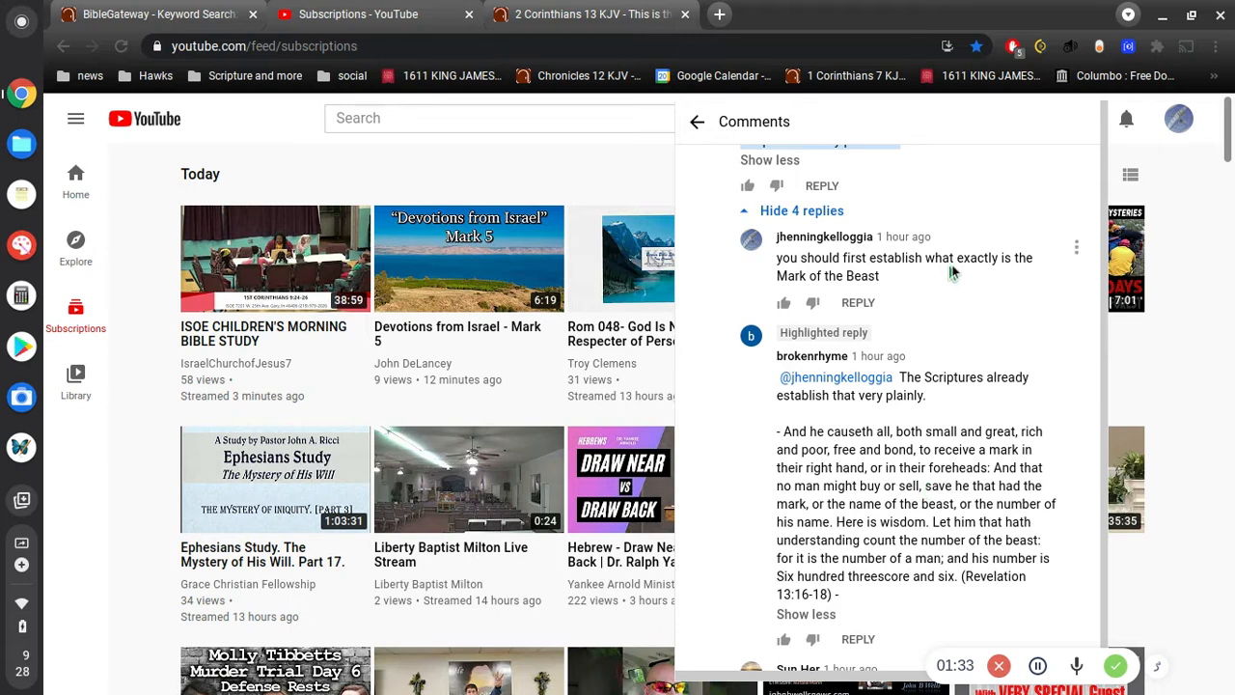
pyautogui.moveTo(912, 487)
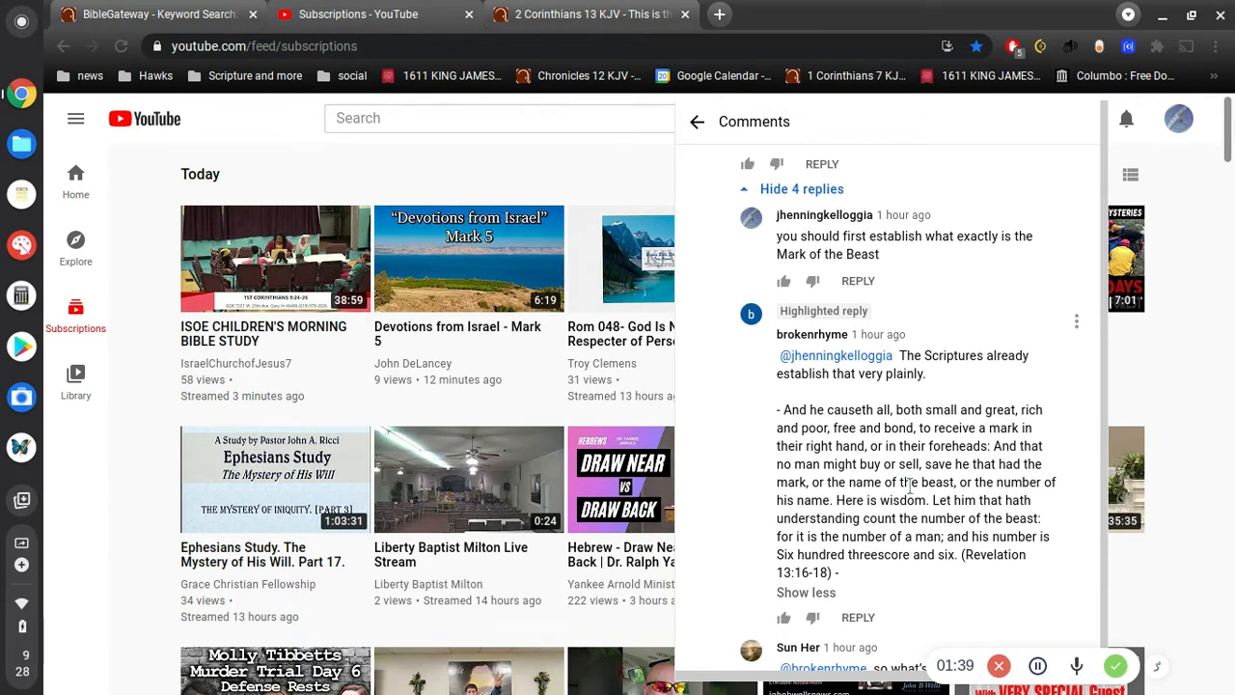
pyautogui.scroll(-3)
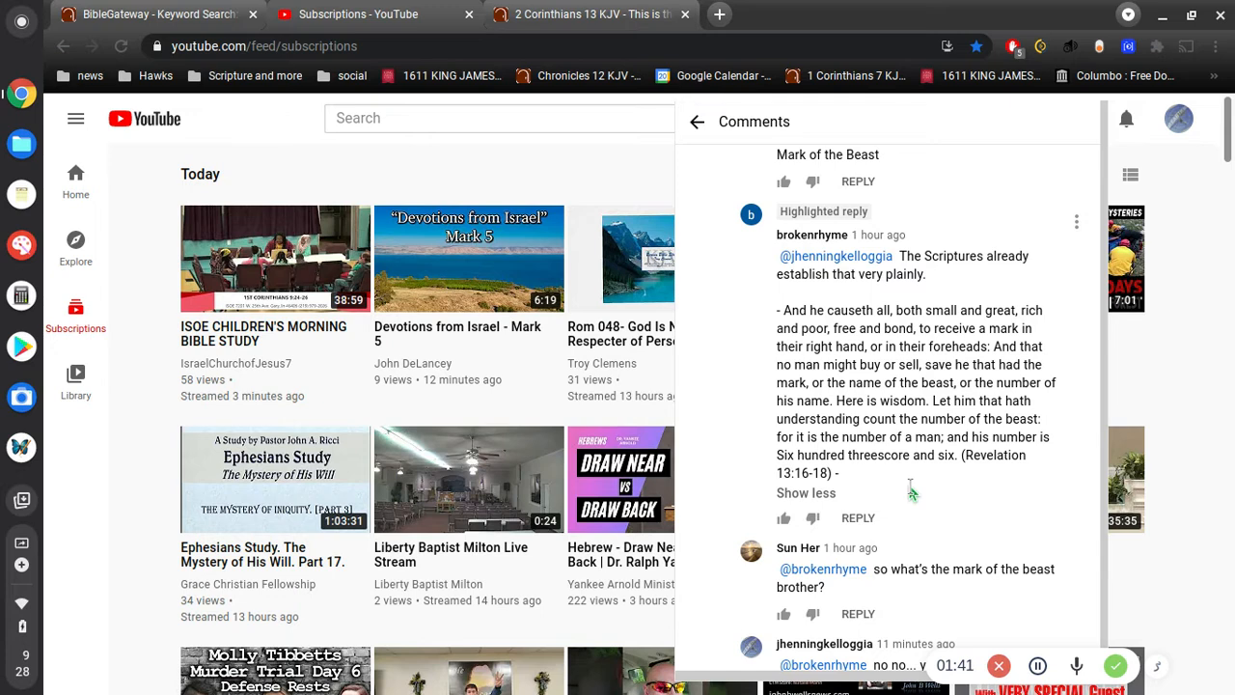
pyautogui.scroll(-3)
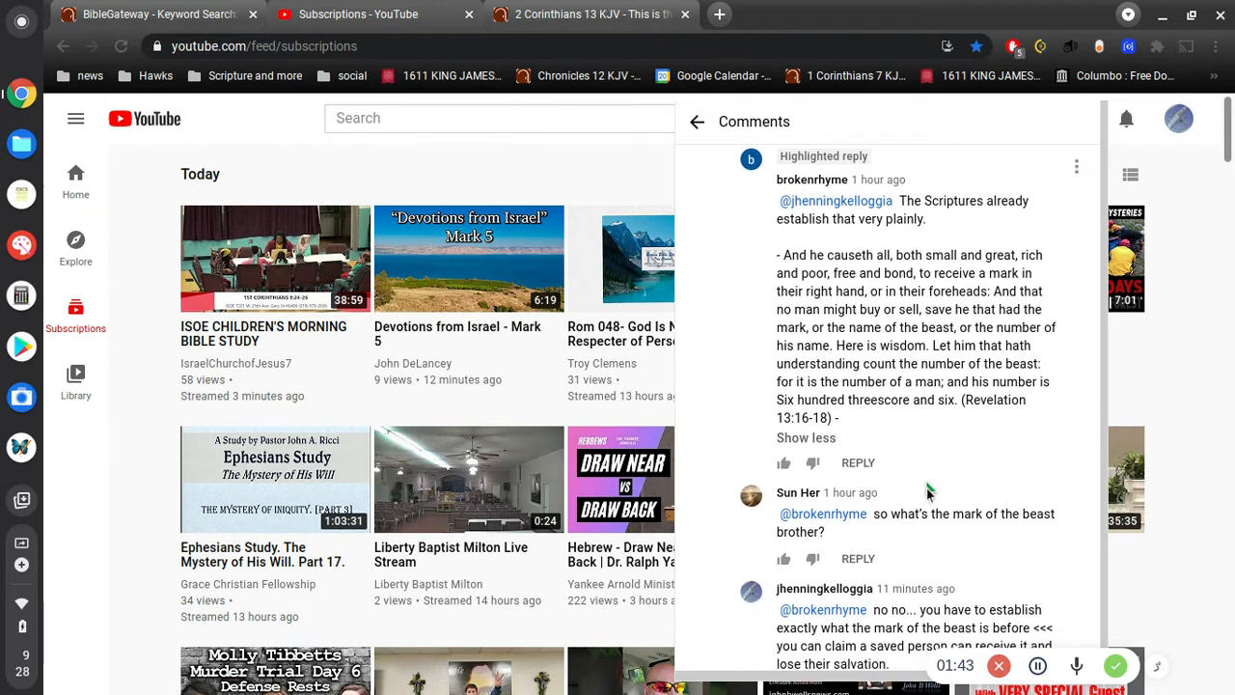
pyautogui.moveTo(926, 526)
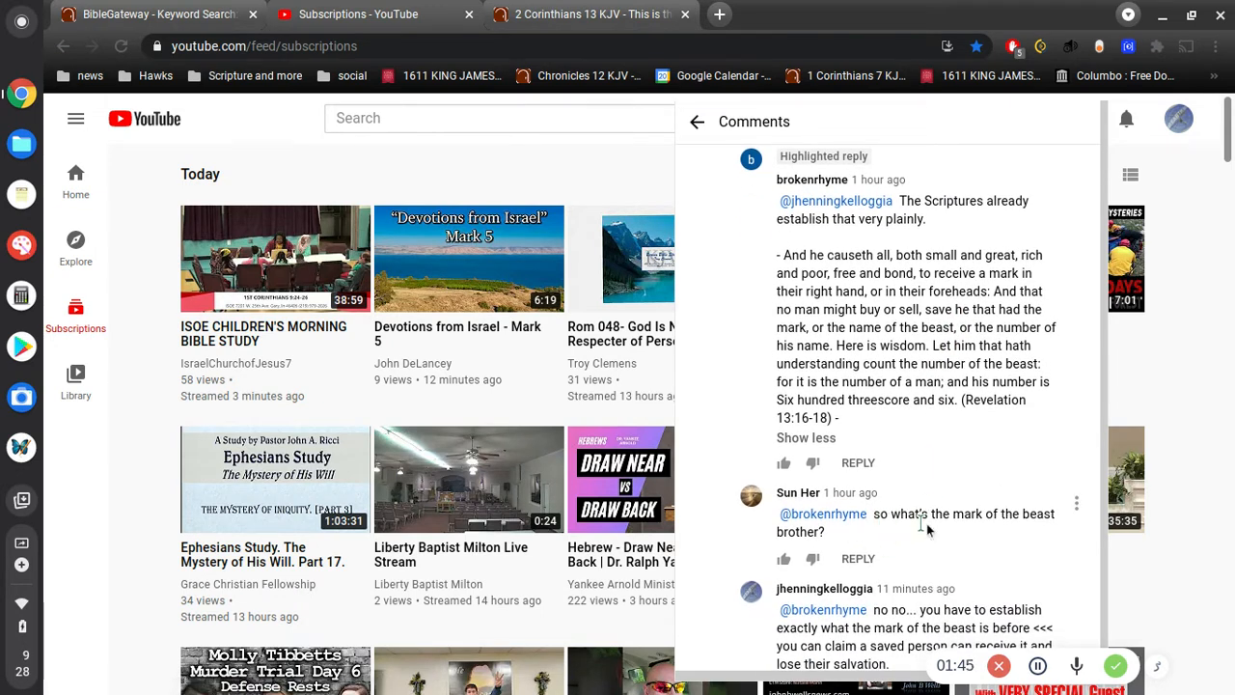
pyautogui.moveTo(958, 527)
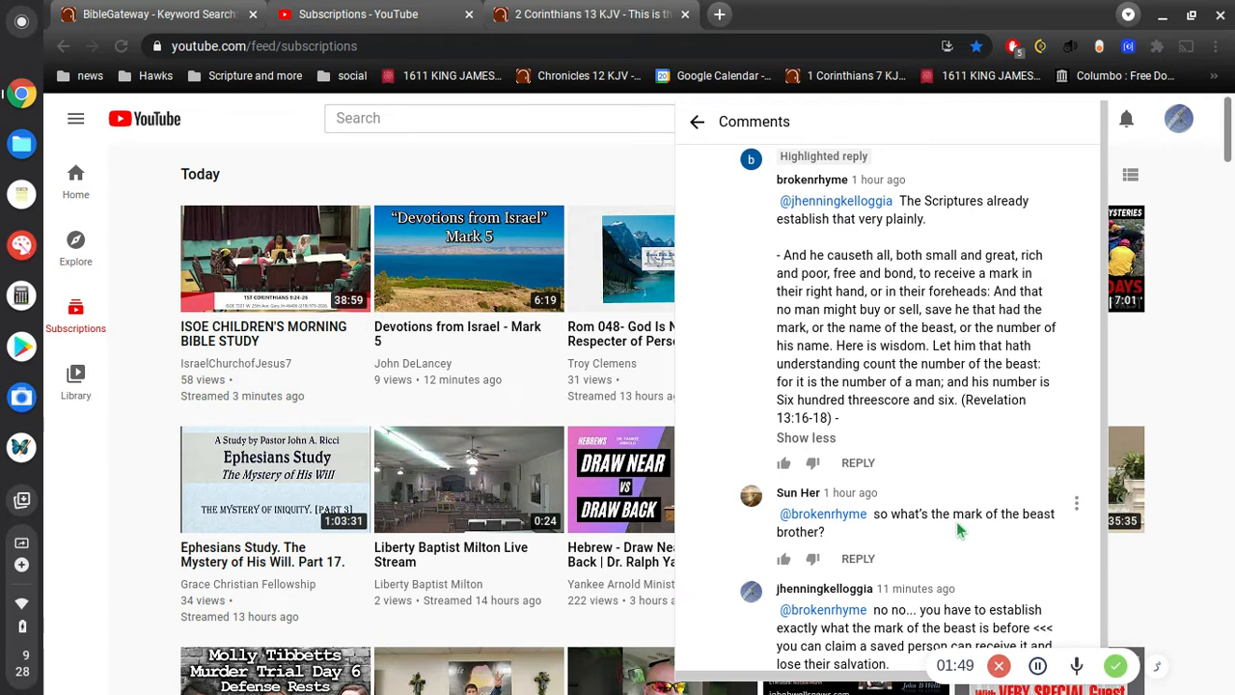
pyautogui.scroll(-3)
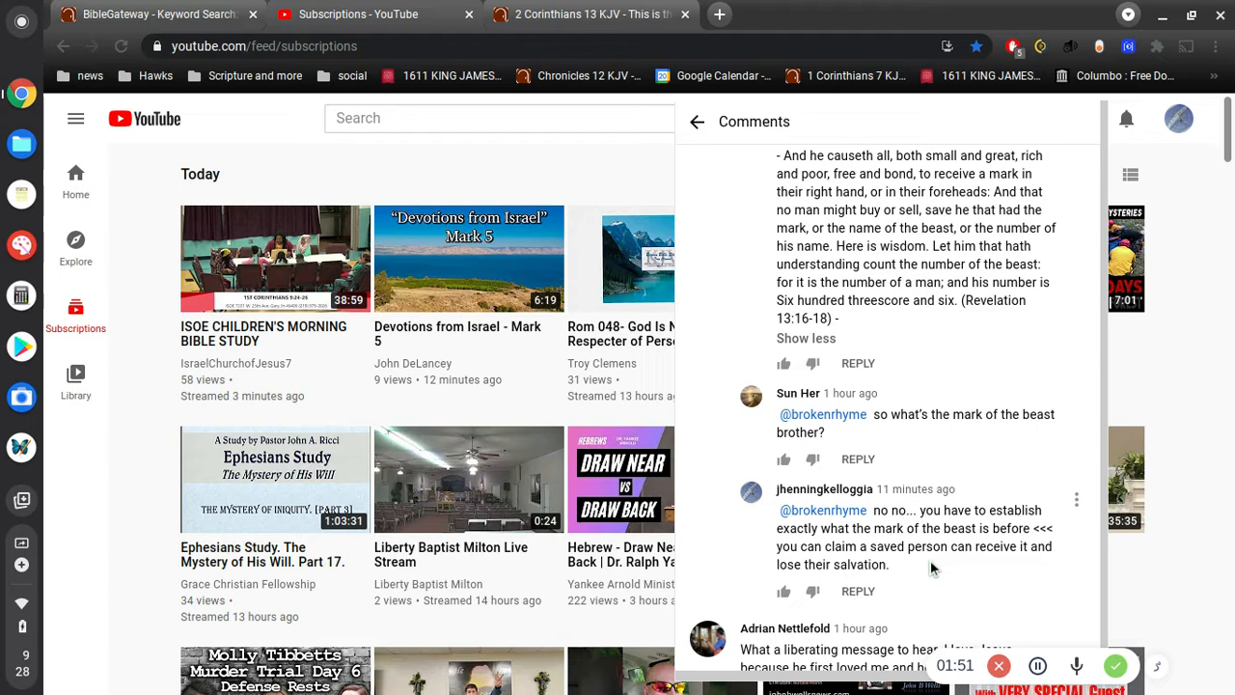
pyautogui.moveTo(917, 372)
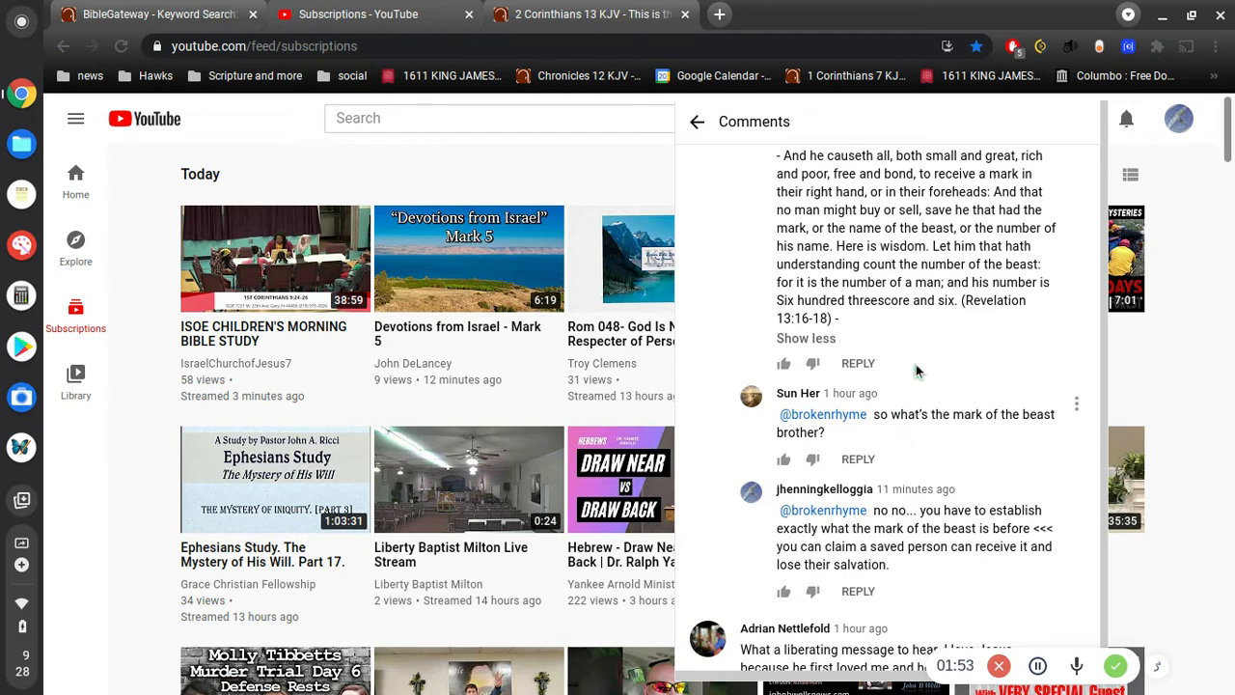
pyautogui.moveTo(882, 188)
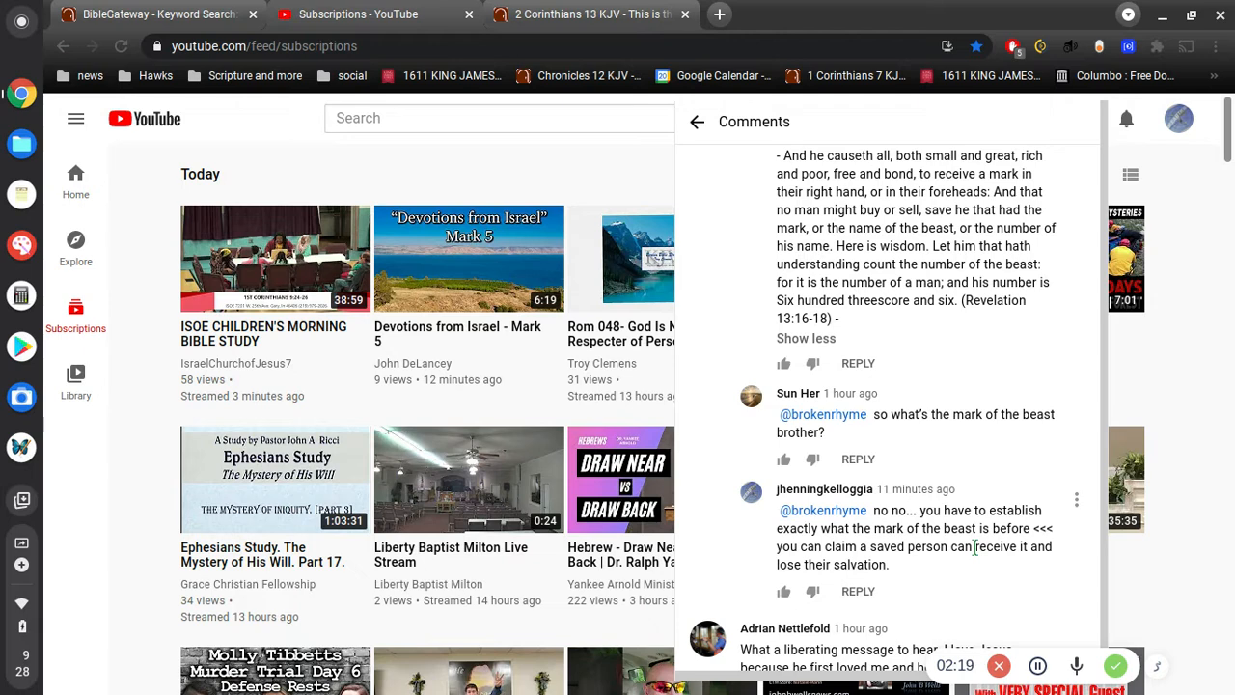
pyautogui.moveTo(905, 513)
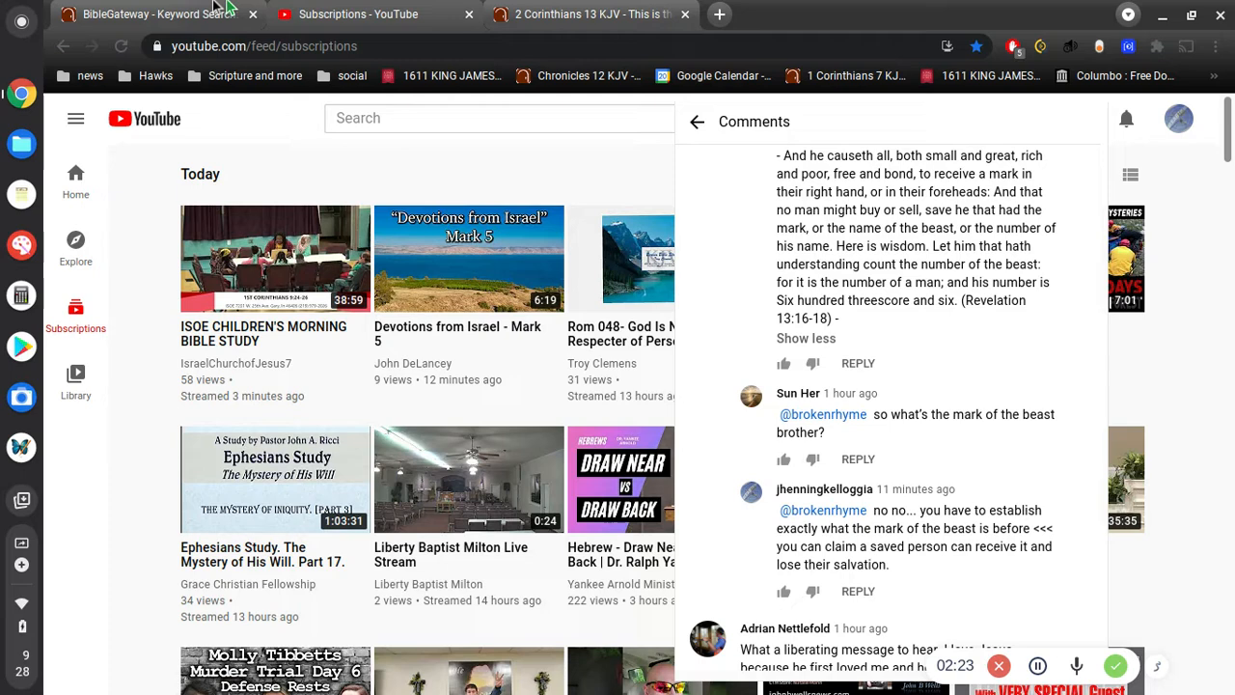
# Switch to the BibleGateway Keyword Search tab showing KJV 'mark' results from Revelation 13:16
pyautogui.click(145, 14)
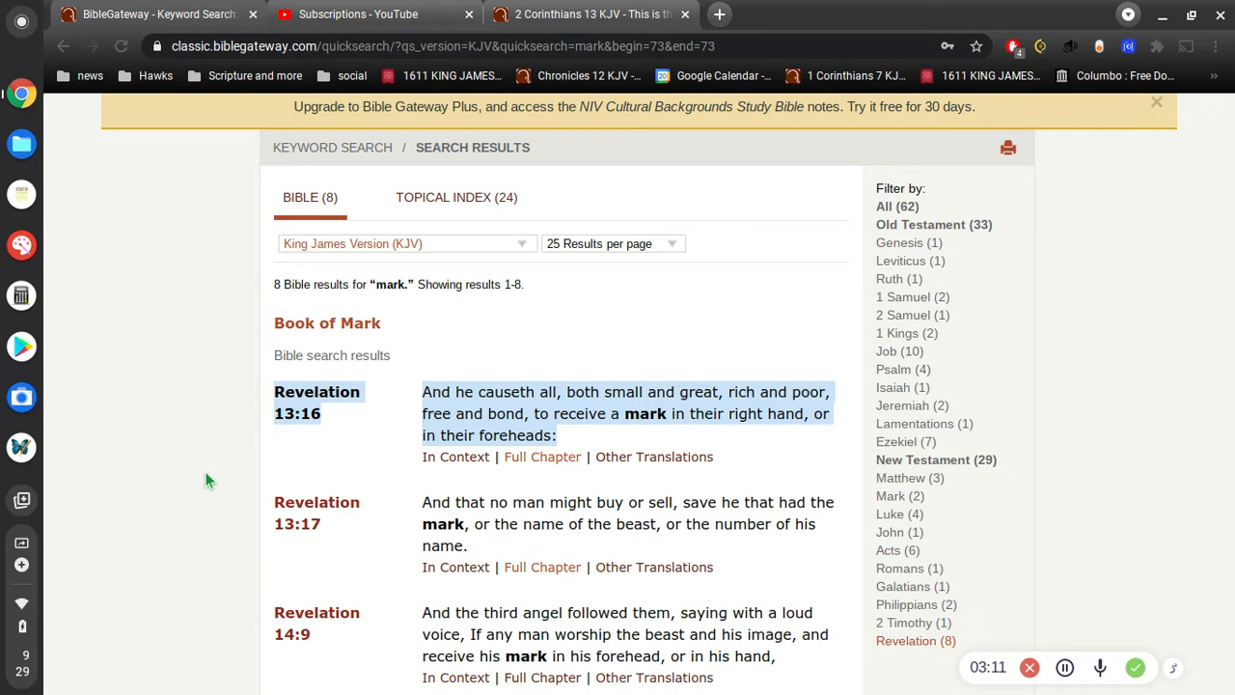
pyautogui.moveTo(219, 463)
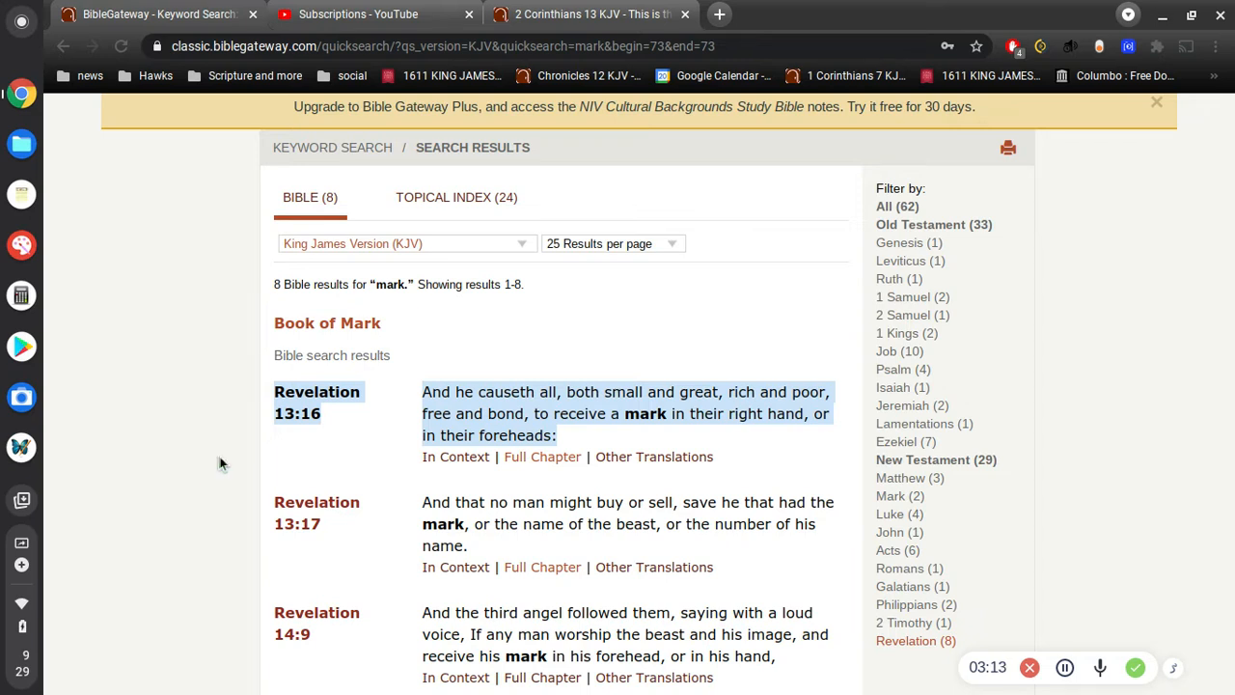
pyautogui.moveTo(589, 186)
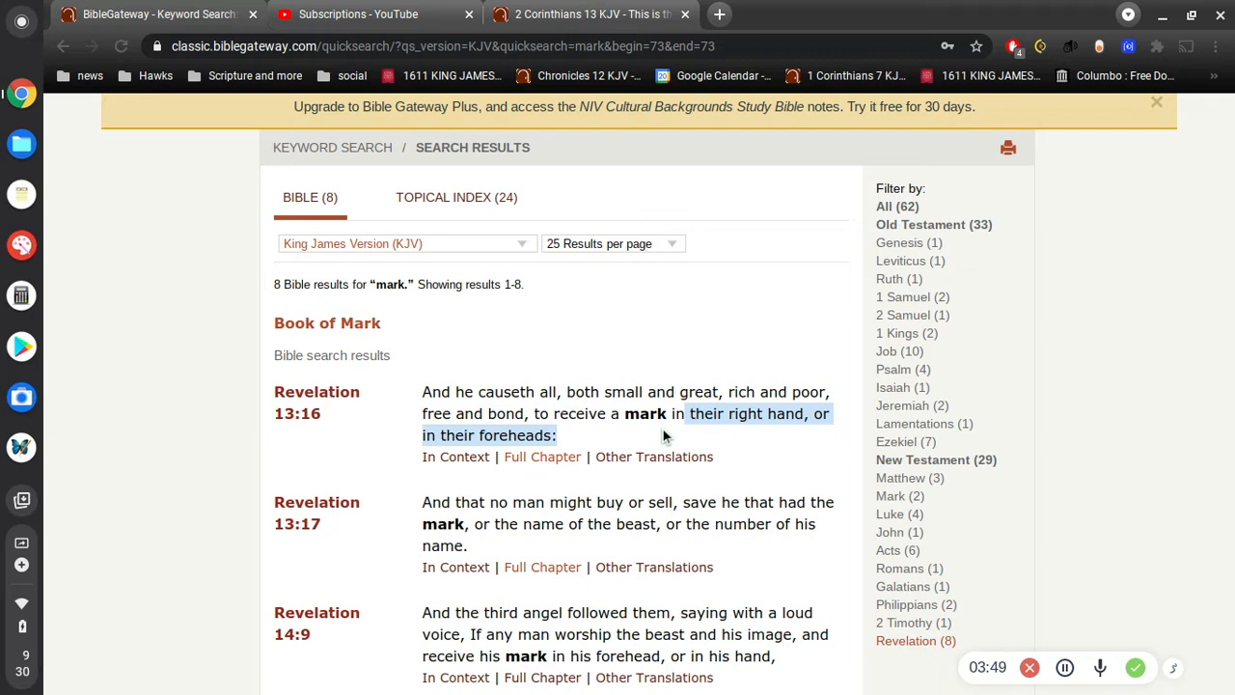
pyautogui.moveTo(639, 436)
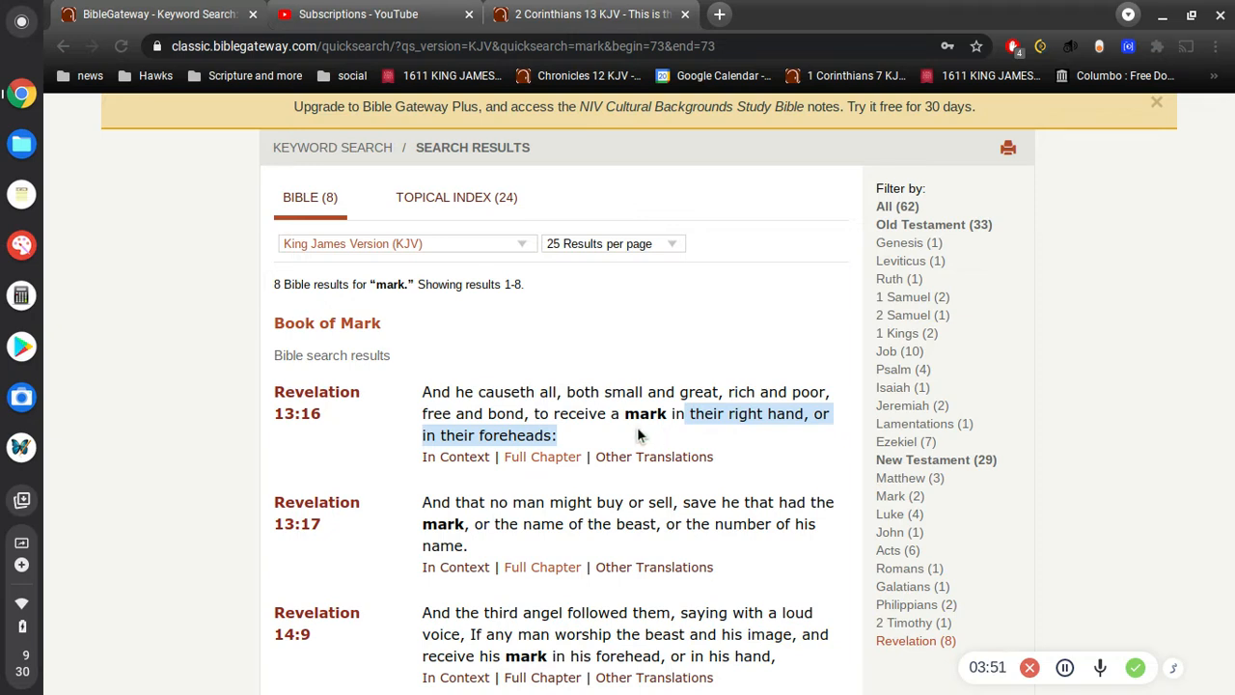
pyautogui.moveTo(568, 429)
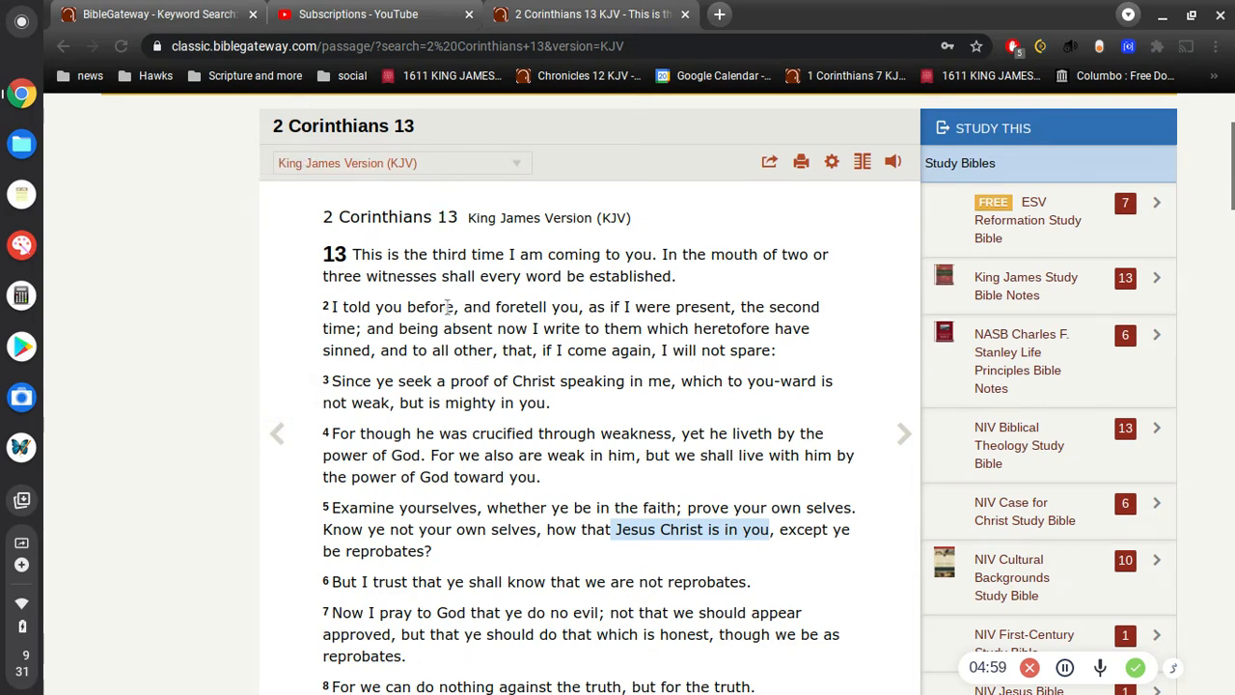
pyautogui.scroll(-3)
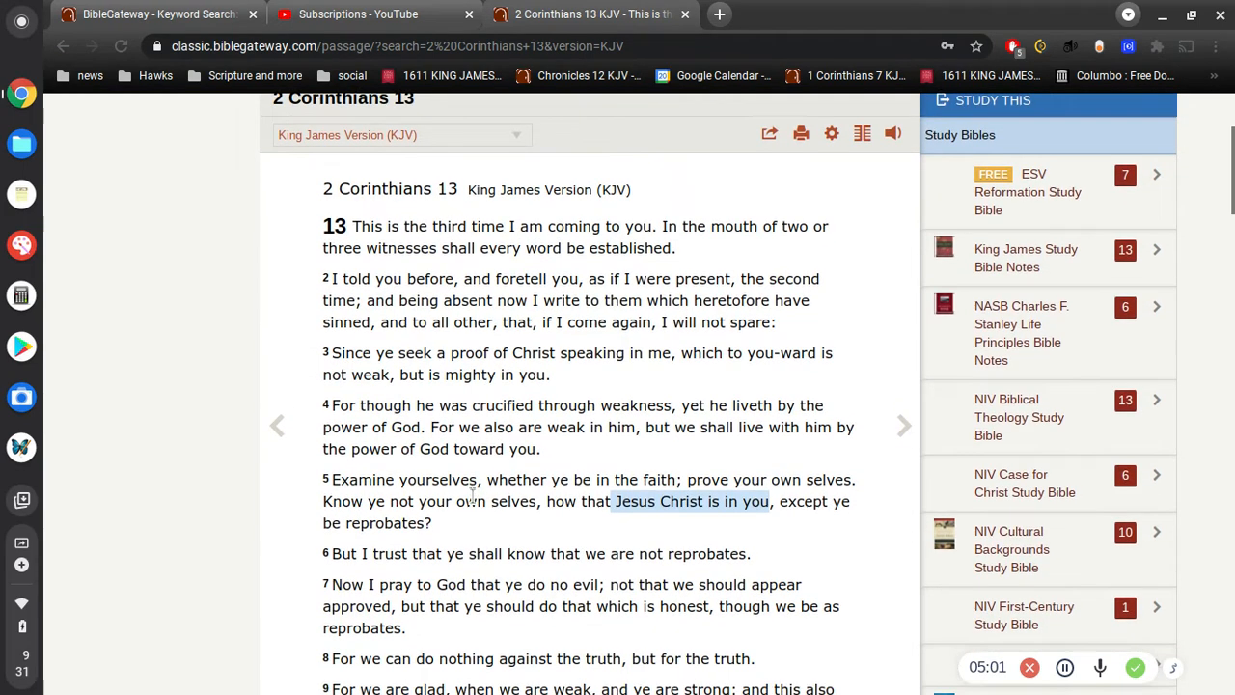
pyautogui.scroll(-3)
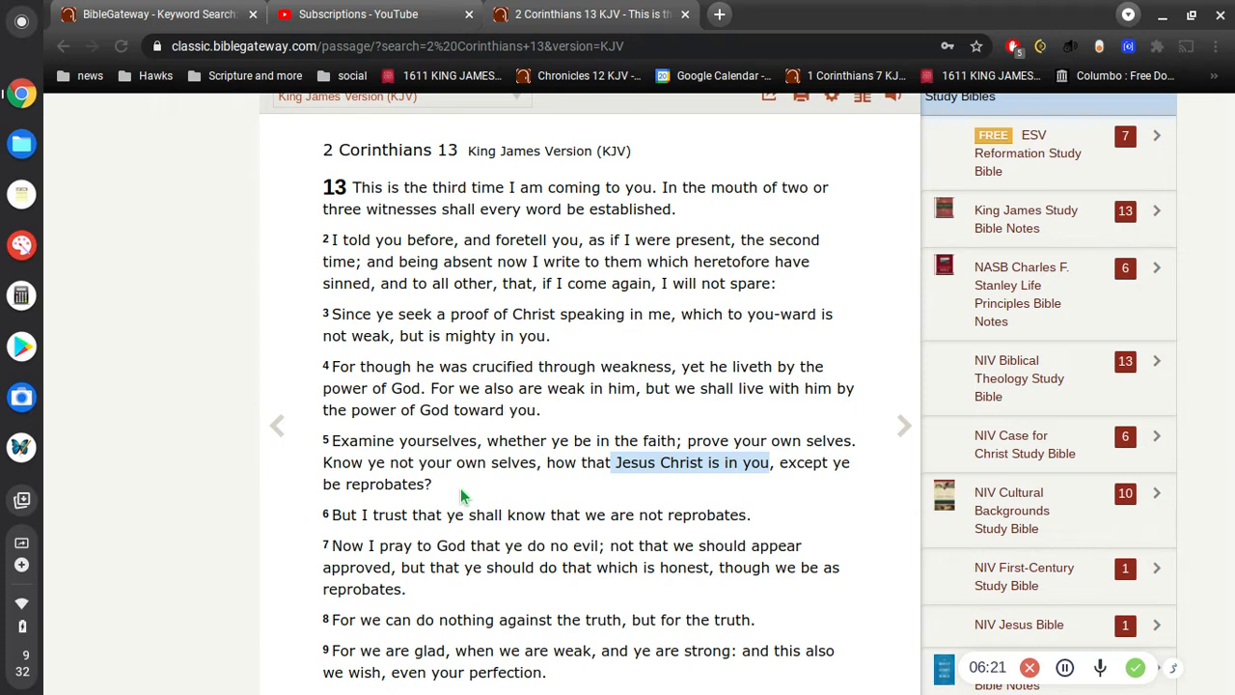
pyautogui.moveTo(552, 539)
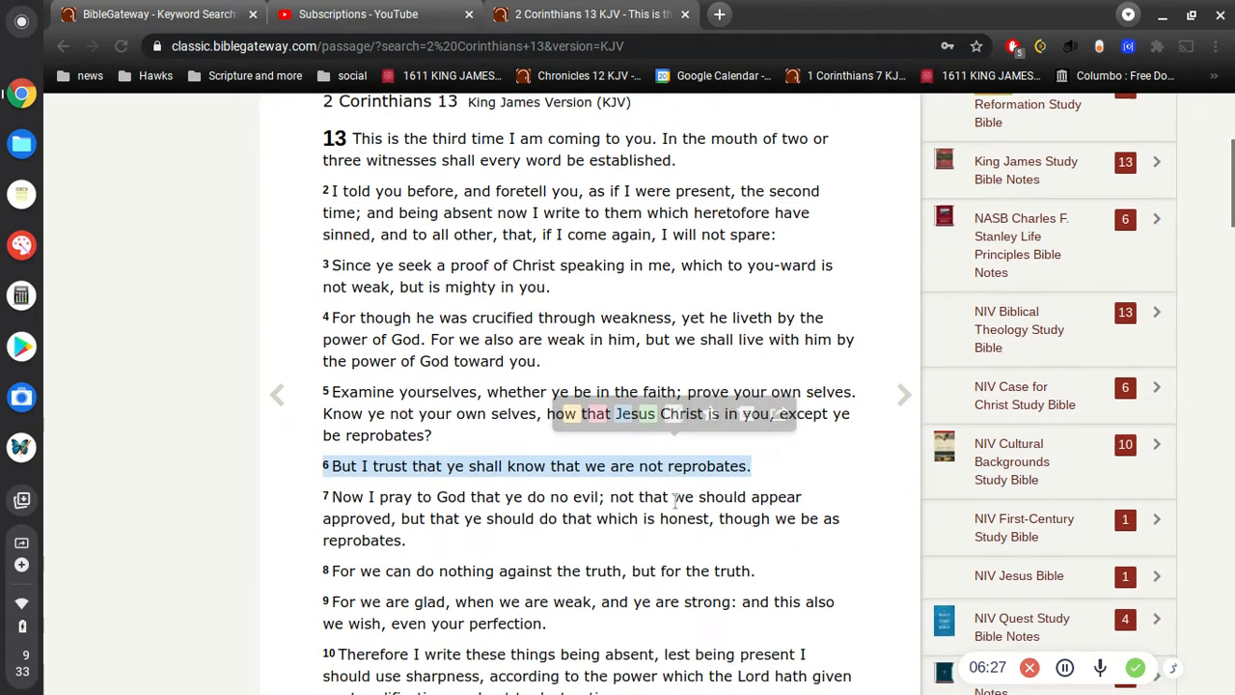
pyautogui.scroll(-3)
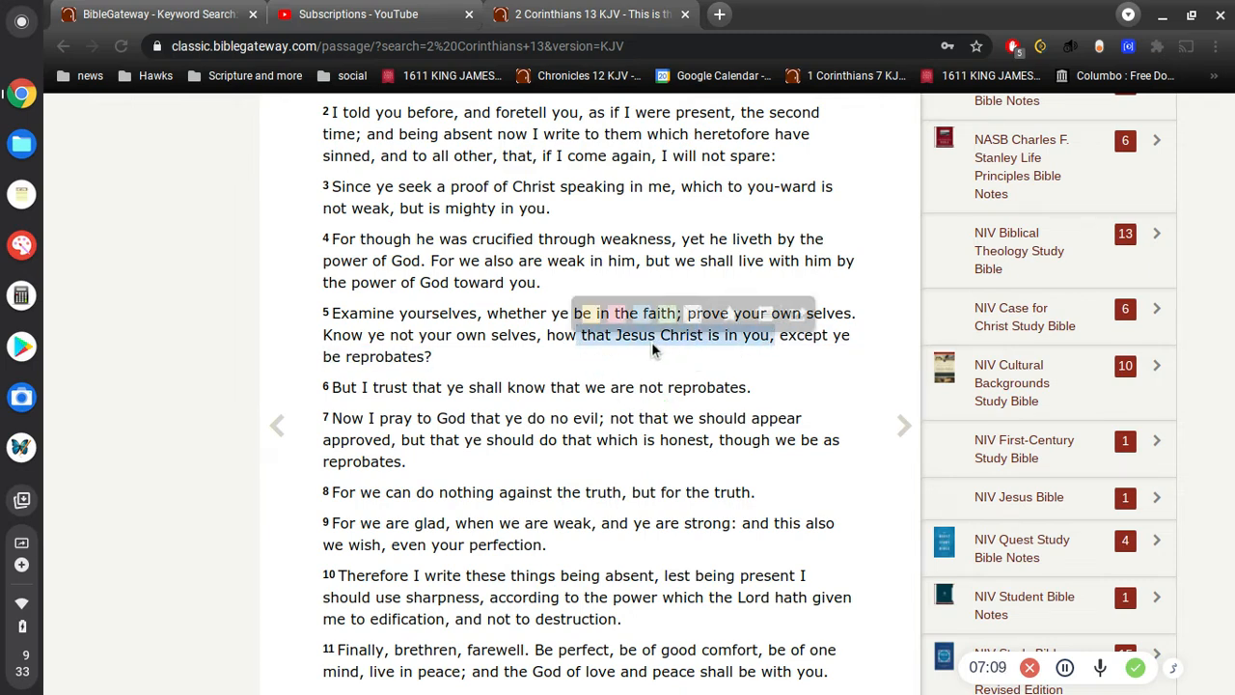
pyautogui.moveTo(632, 387)
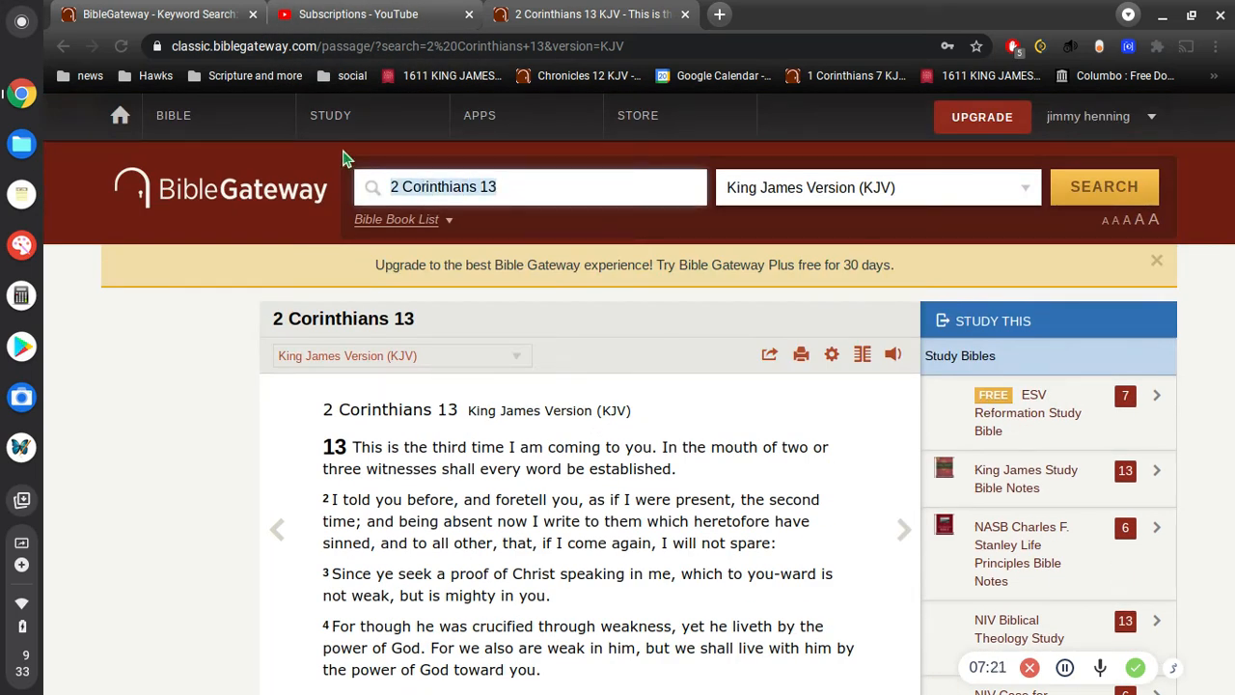
# Run a KJV keyword search for 'pluck father'
pyautogui.write('pluck')
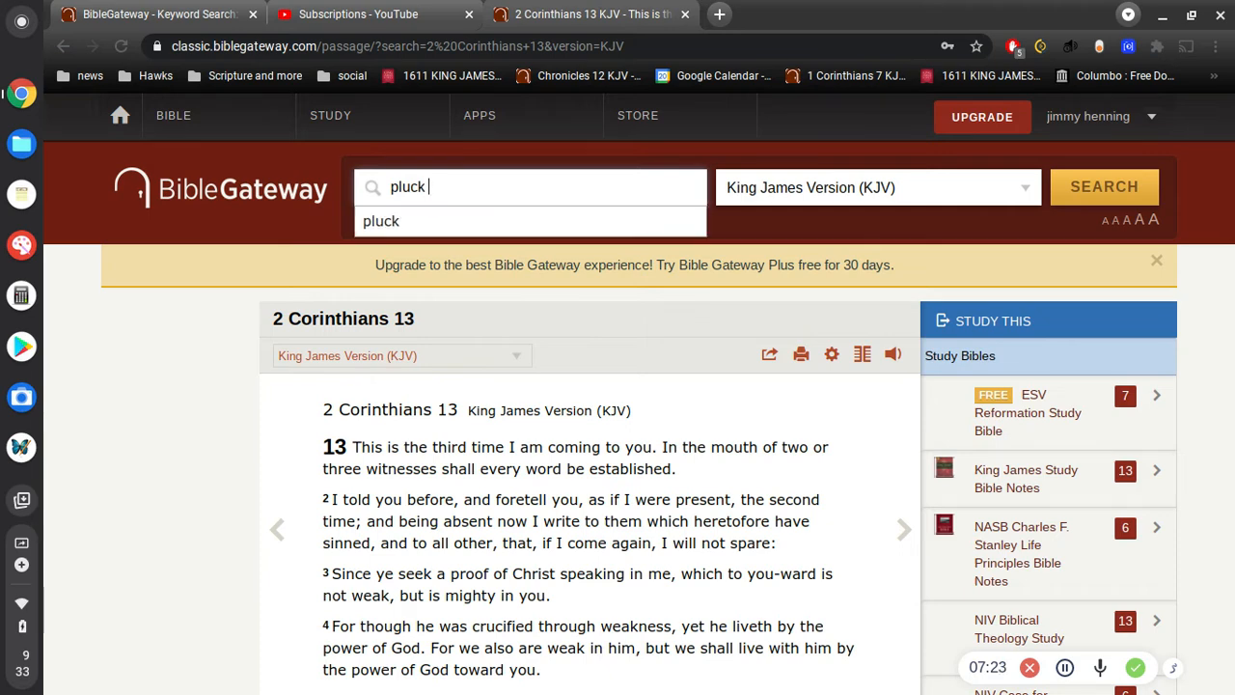
pyautogui.write('father')
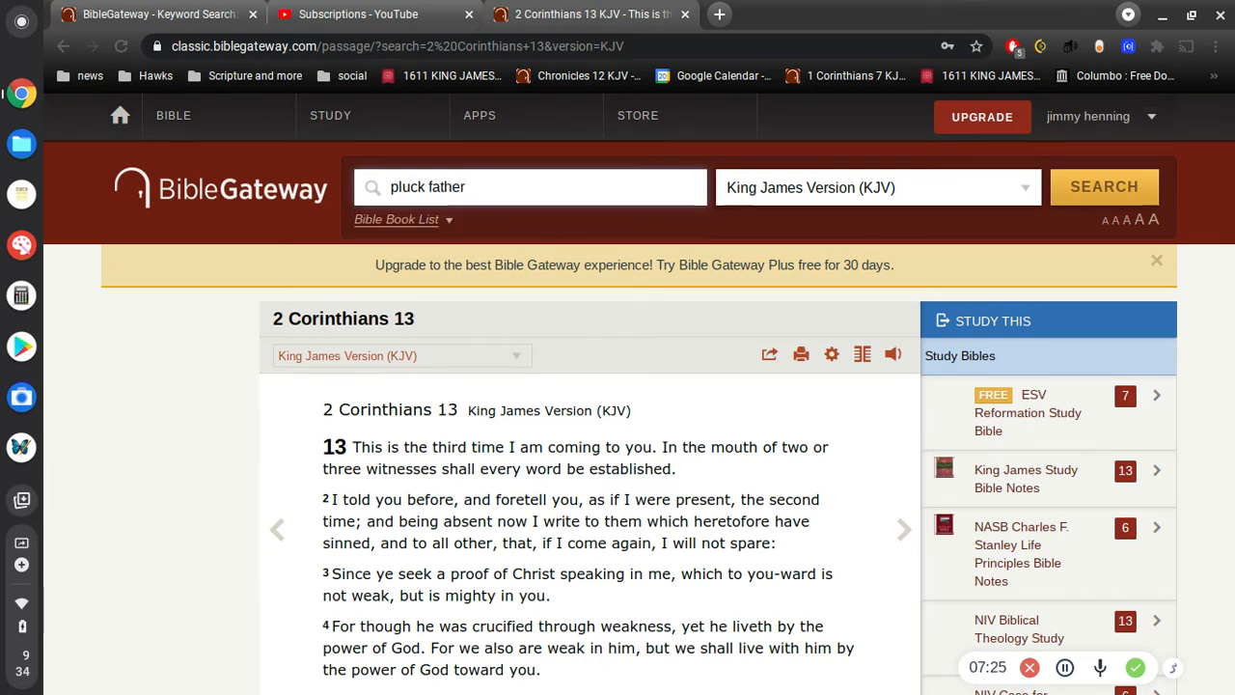
pyautogui.click(1104, 186)
pyautogui.write('mark')
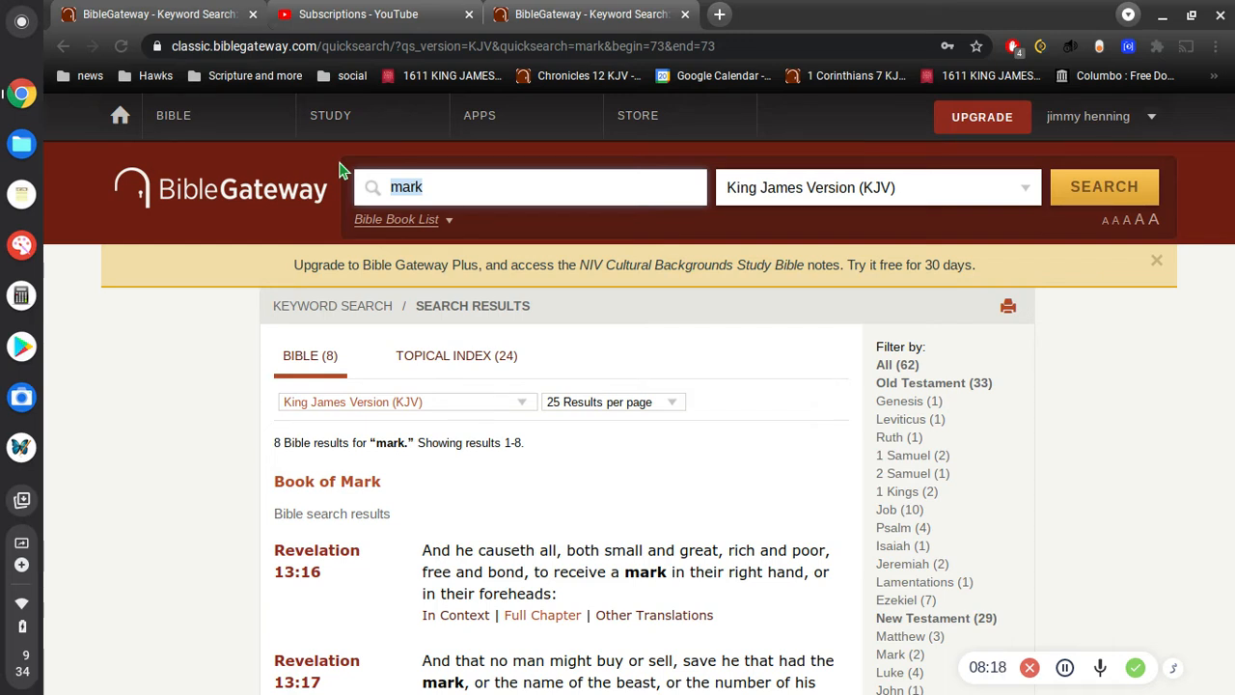
# Enter 'faith' in the search box to search 'deny him faith' in KJV
pyautogui.write('faithe')
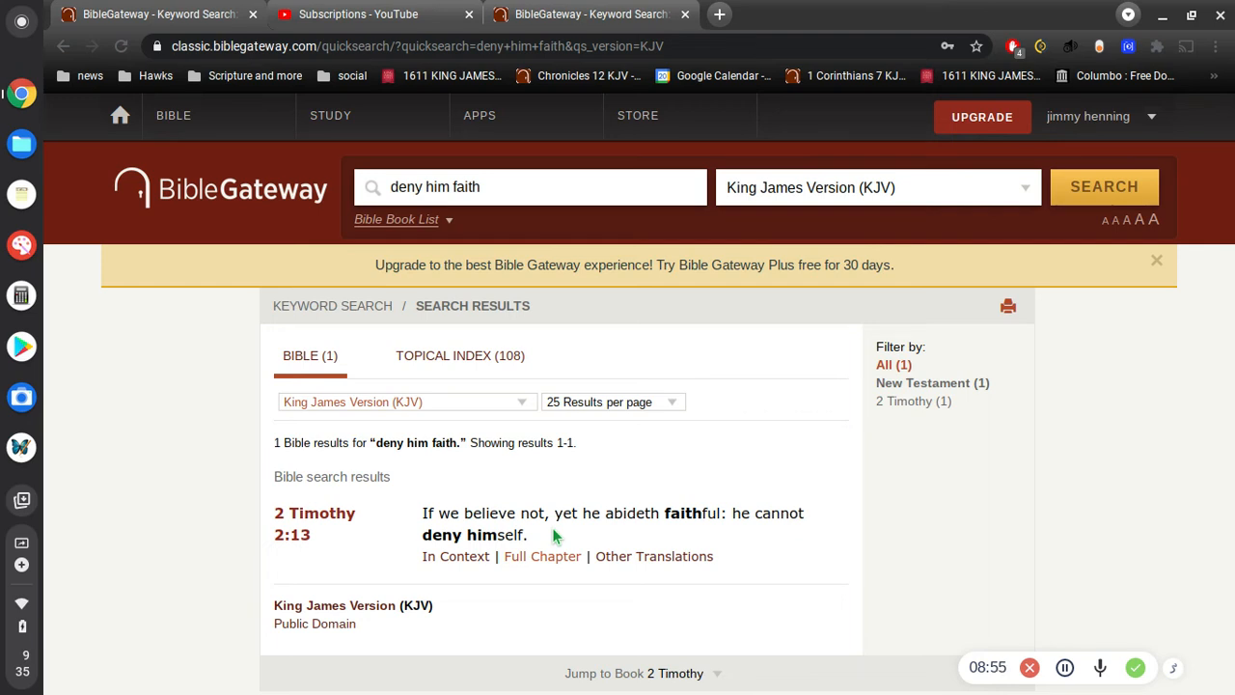
pyautogui.moveTo(550, 147)
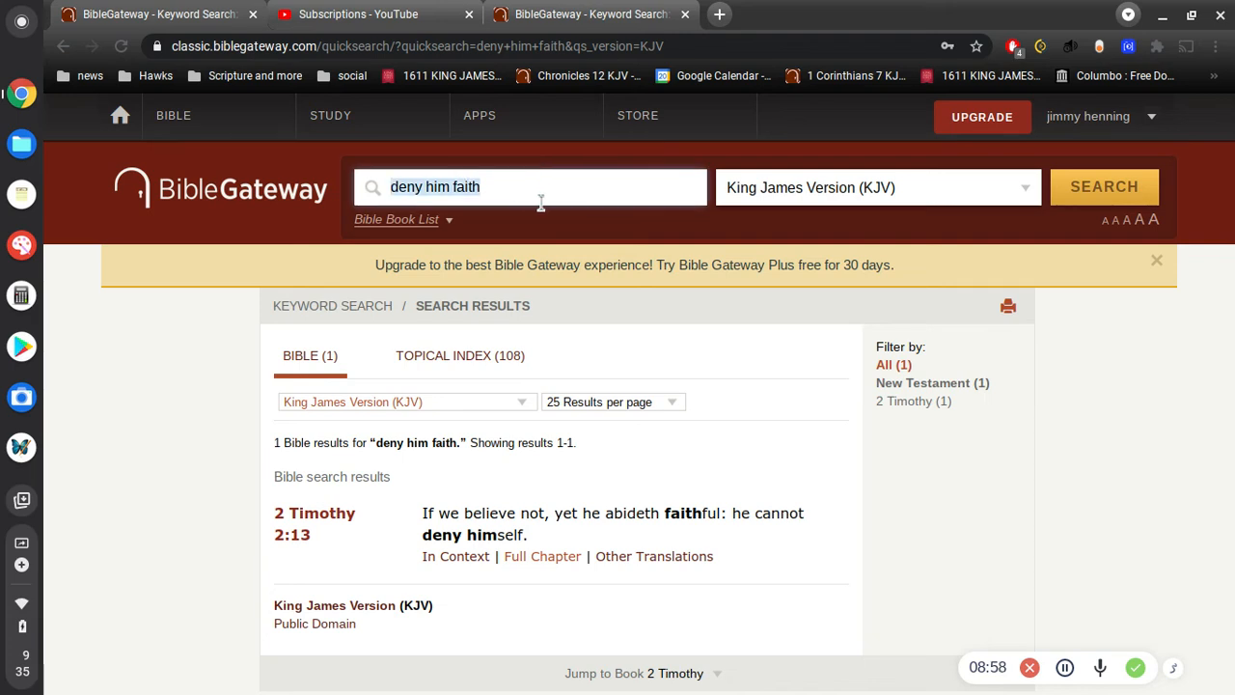
# Search 'abod we' in KJV, filter to the 13 New Testament verses, and browse them
pyautogui.write('abo')
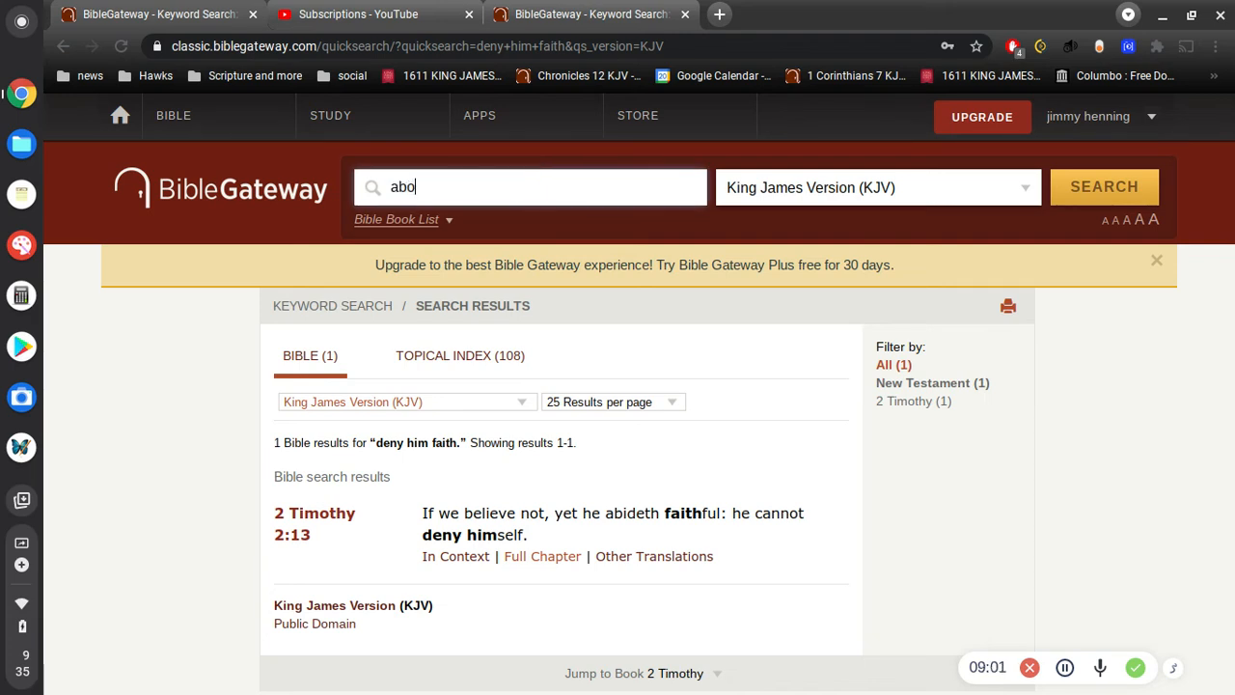
pyautogui.write('d we')
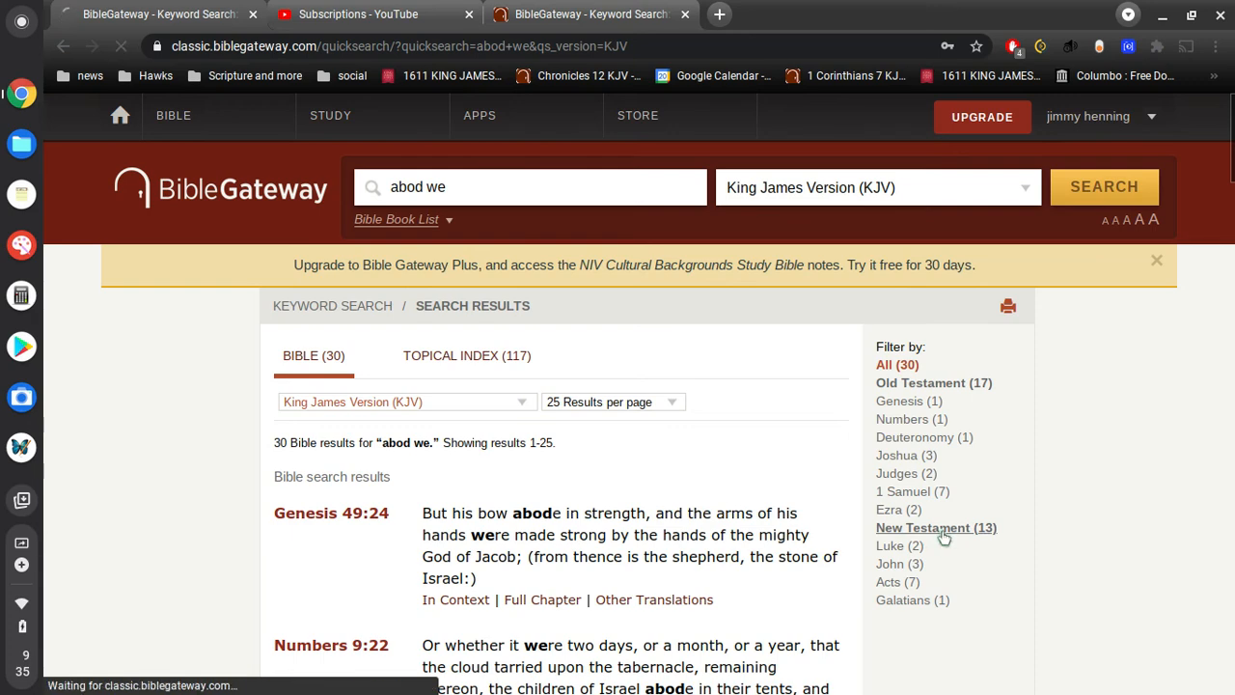
pyautogui.click(923, 527)
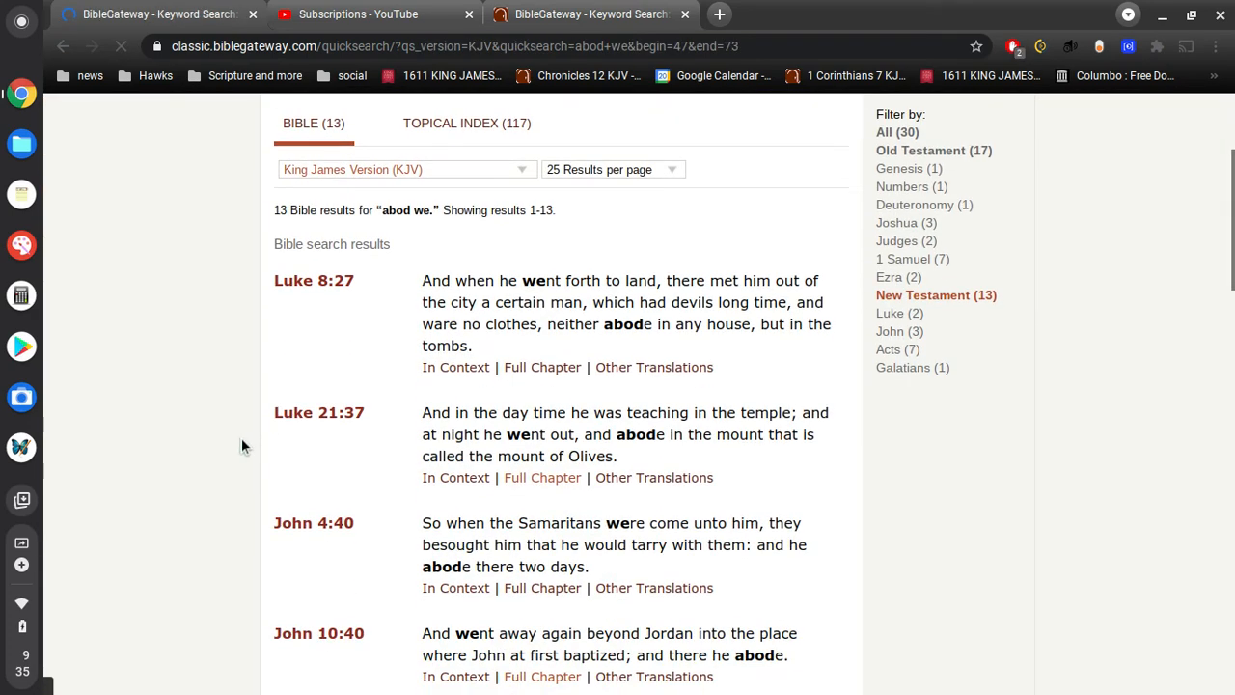
pyautogui.scroll(-3)
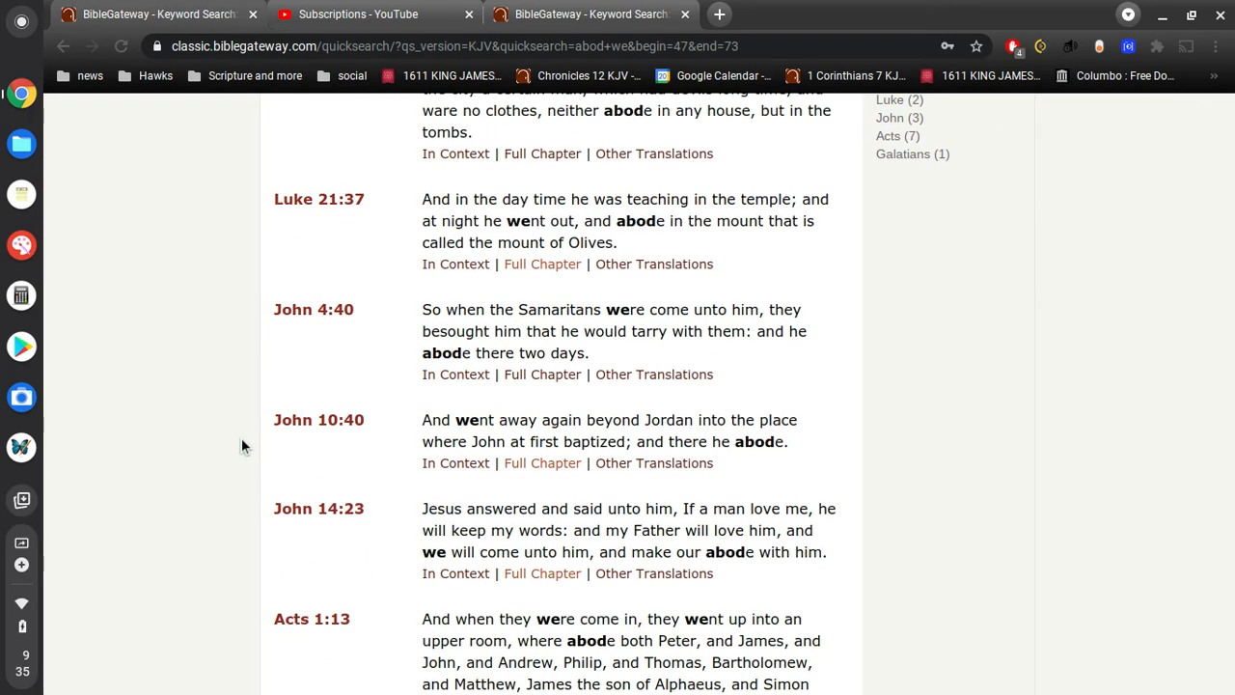
pyautogui.scroll(-3)
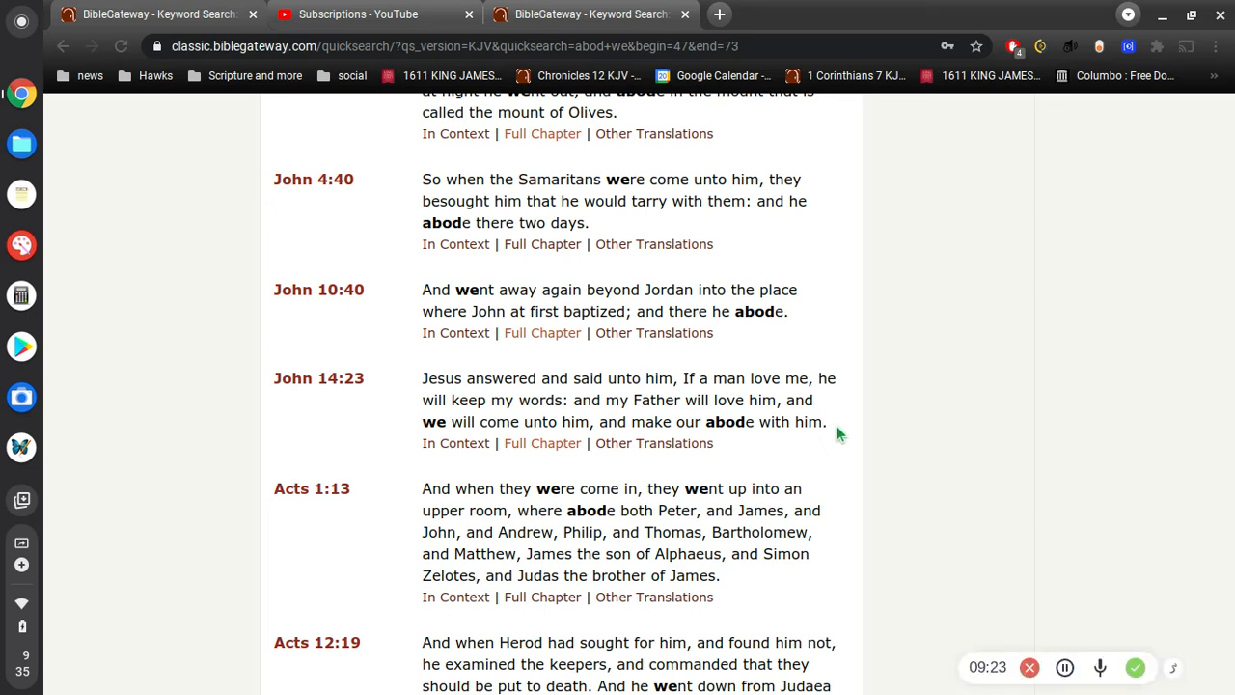
pyautogui.moveTo(421, 378); pyautogui.dragTo(826, 422)
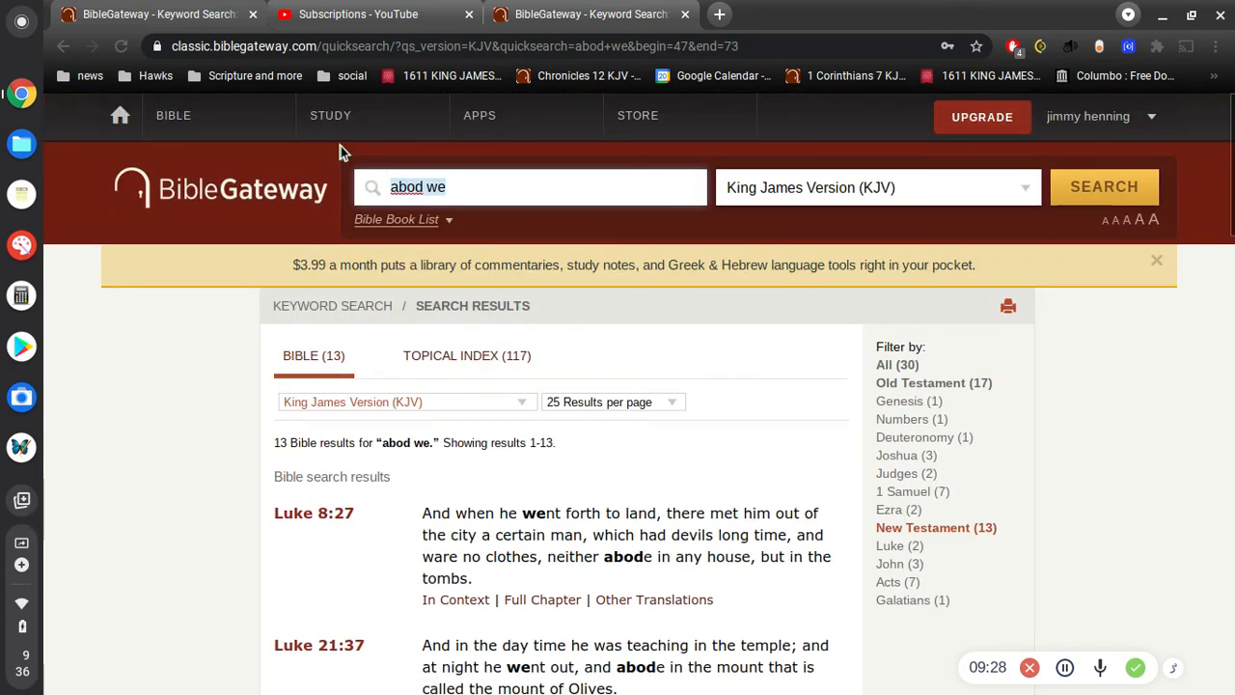
# Search 'new creature' in KJV and select the 2 Corinthians 5:17 verse text
pyautogui.write('new')
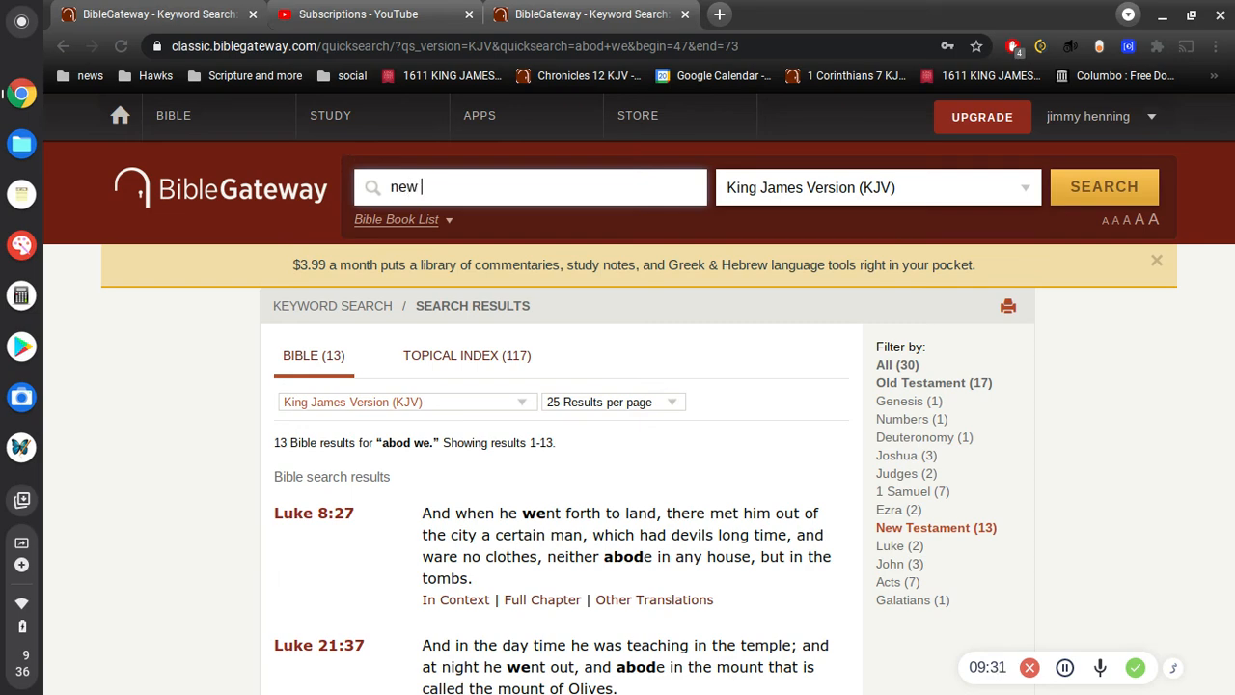
pyautogui.write('creature')
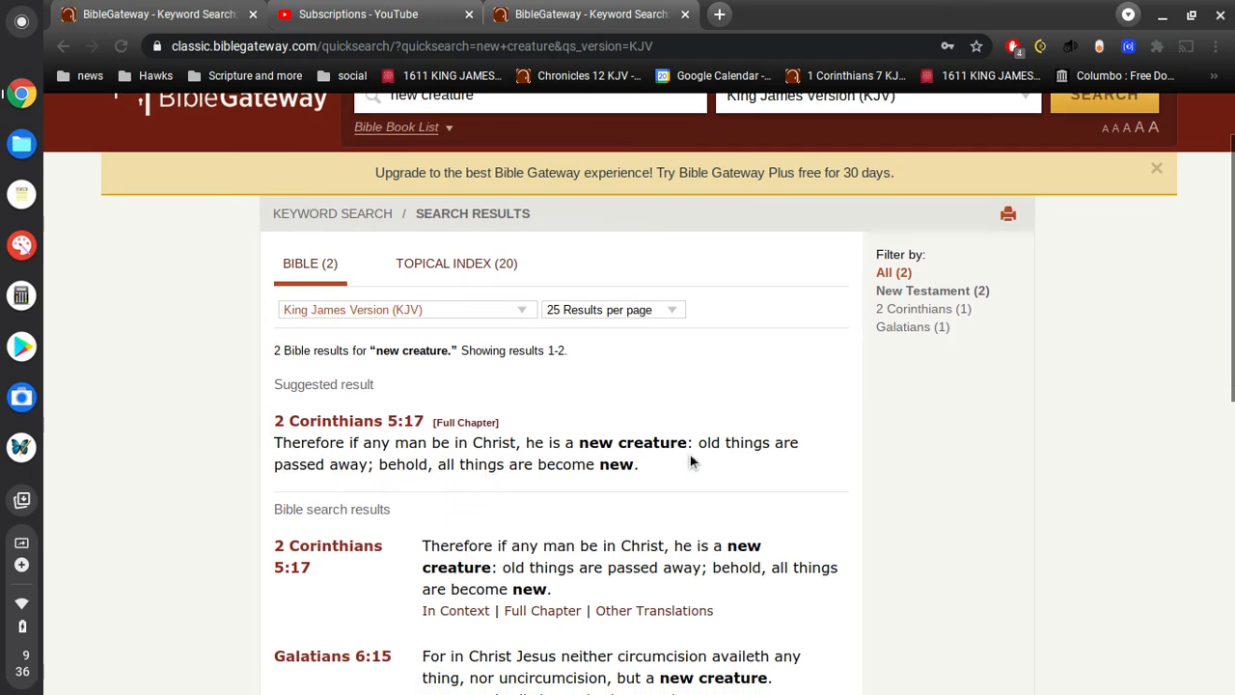
pyautogui.moveTo(690, 461); pyautogui.dragTo(255, 429)
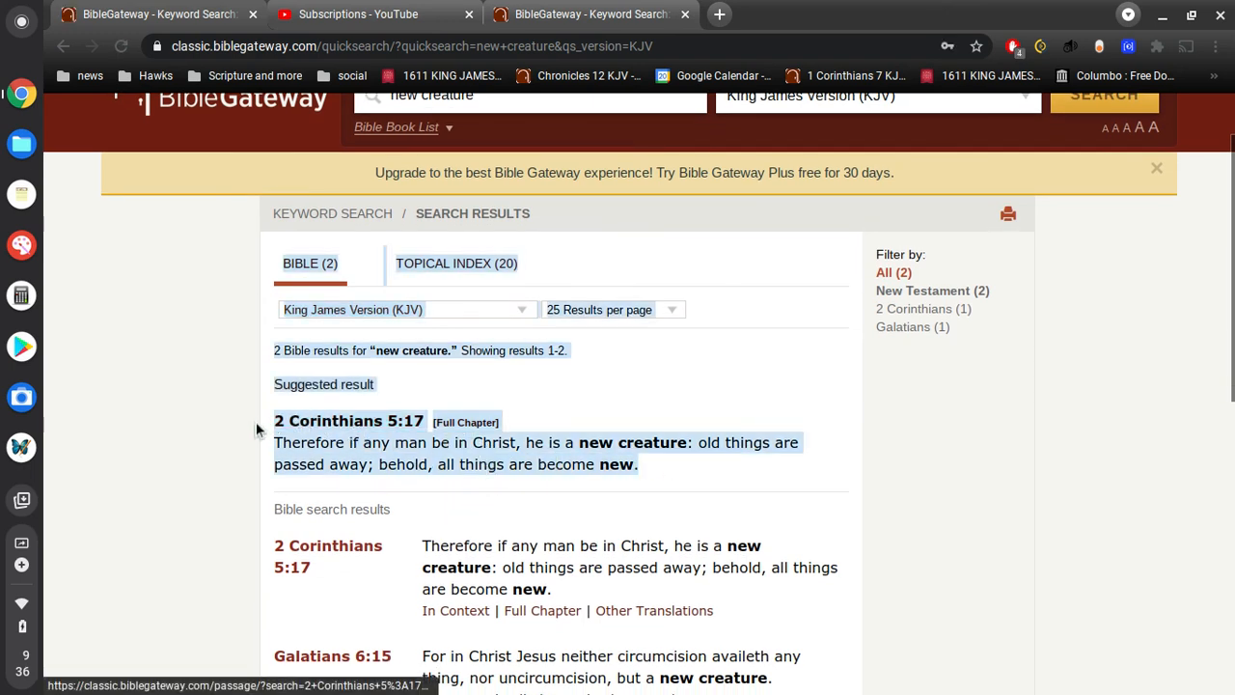
pyautogui.moveTo(188, 452)
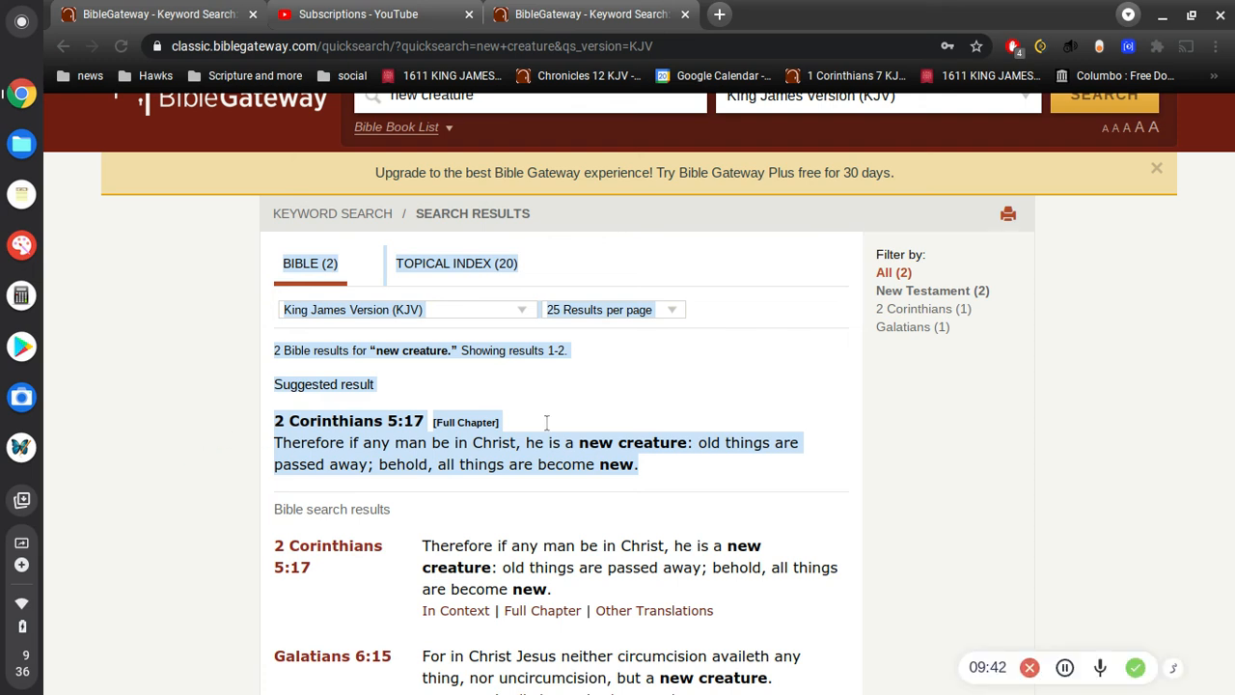
pyautogui.moveTo(860, 443)
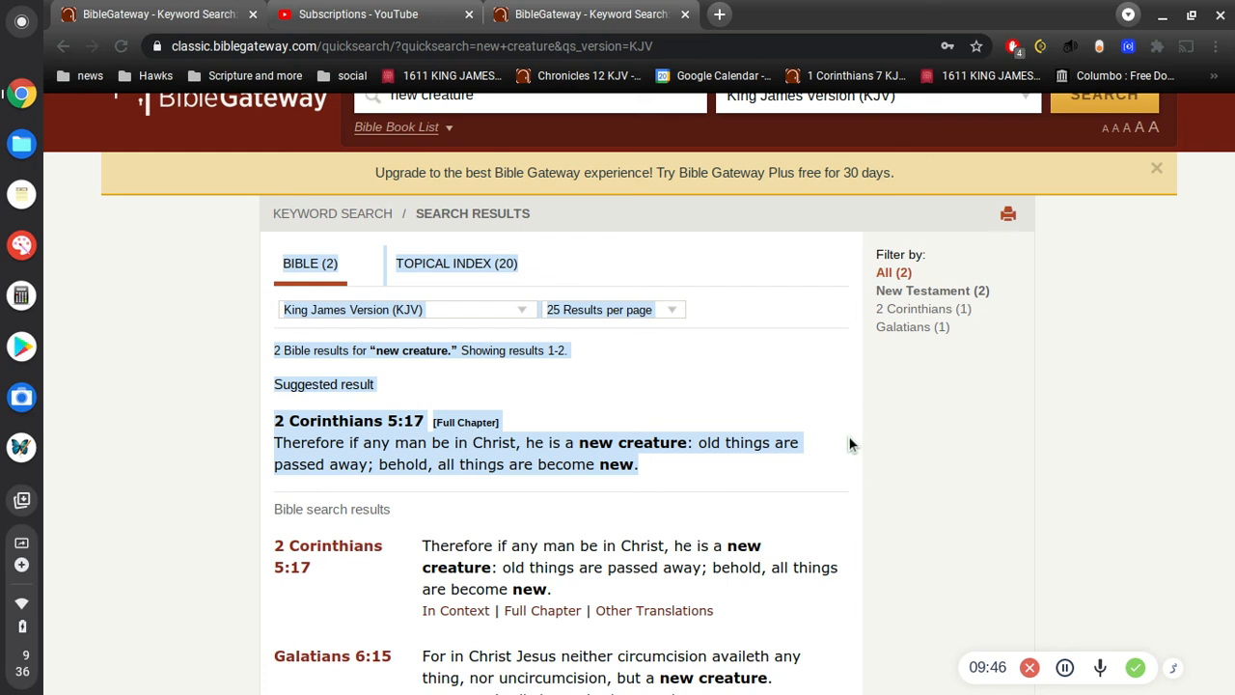
pyautogui.moveTo(846, 447)
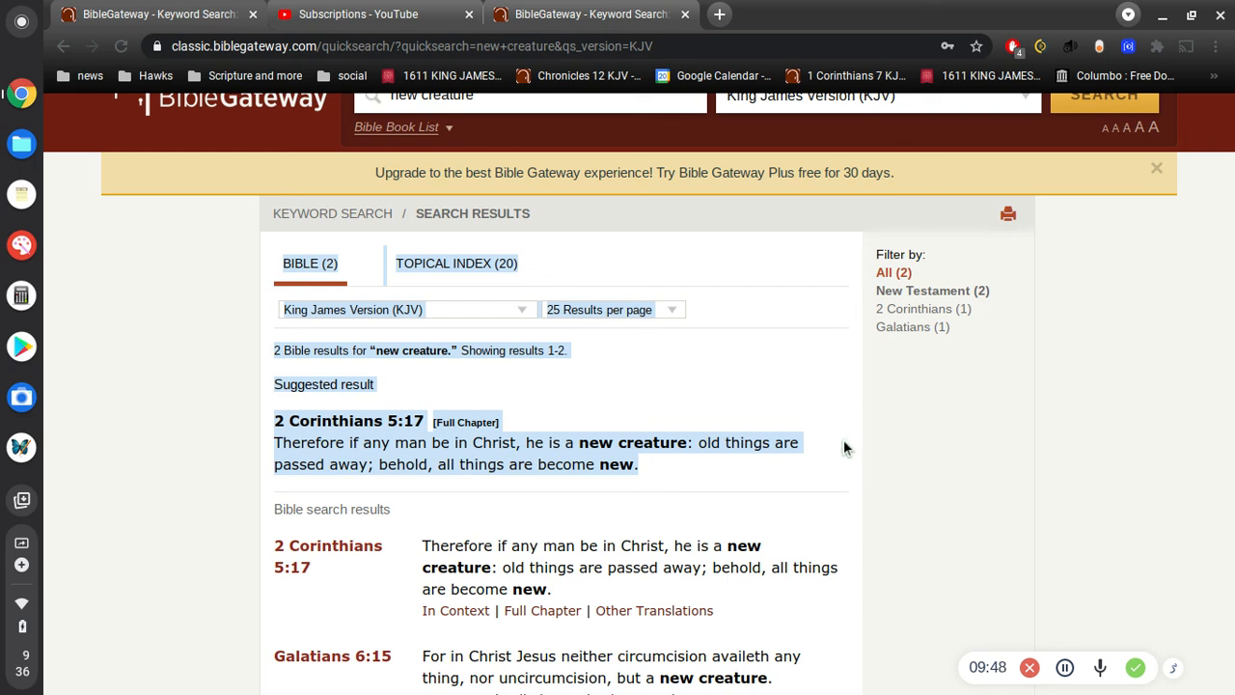
pyautogui.moveTo(1143, 158)
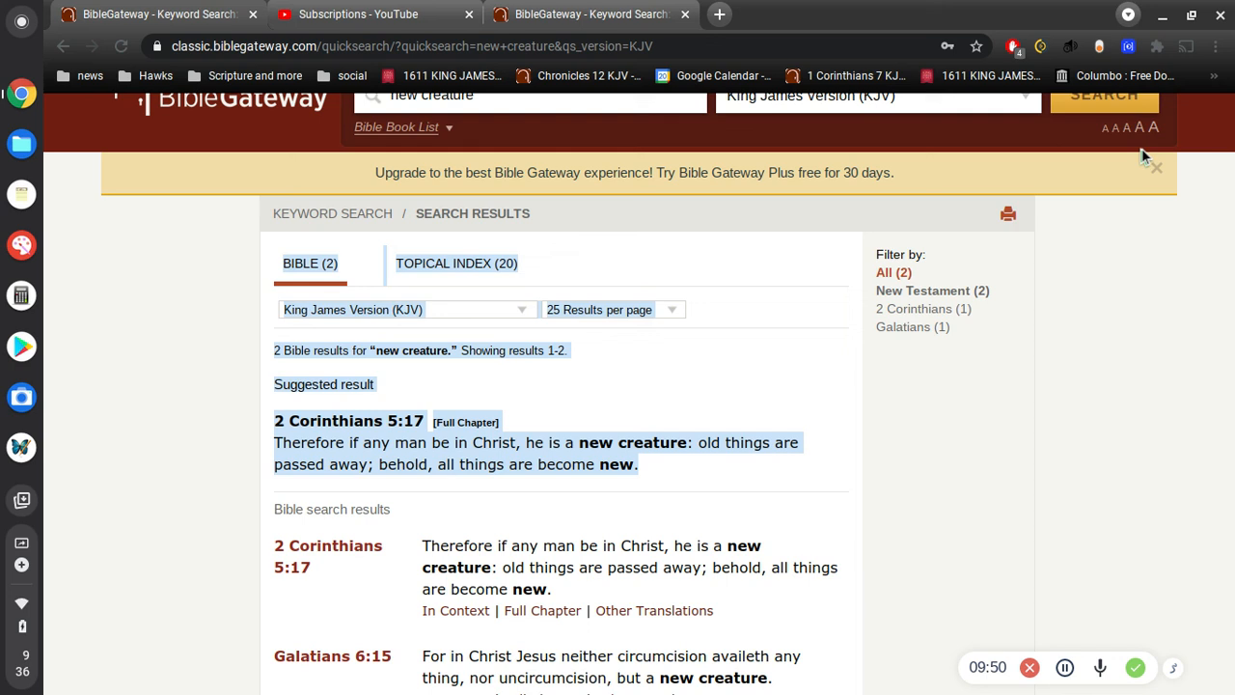